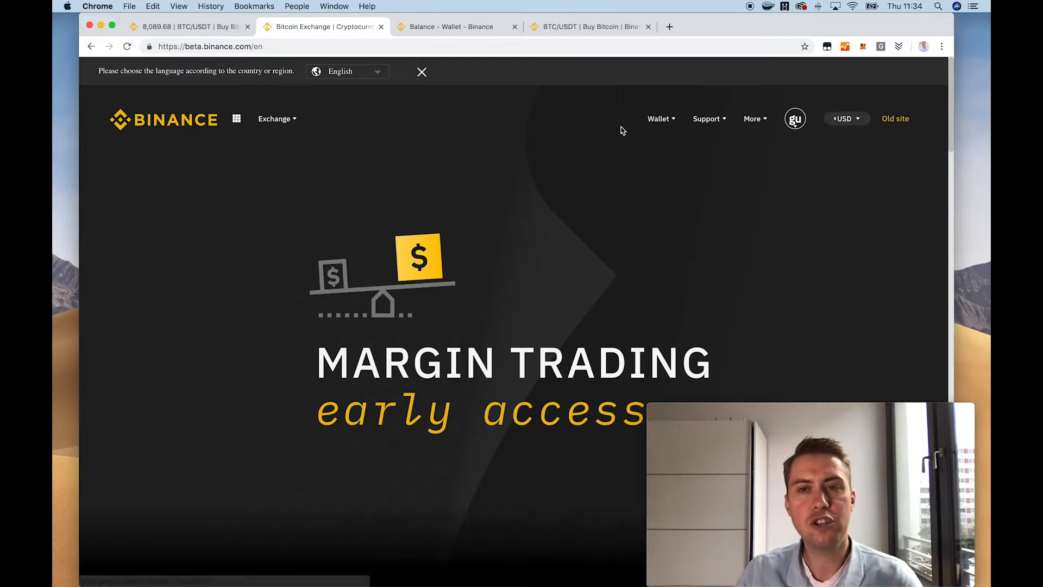
Go to the Wallet's Balance page listing the exchange account's coins.
{"action": "left_click", "coordinate": [659, 118]}
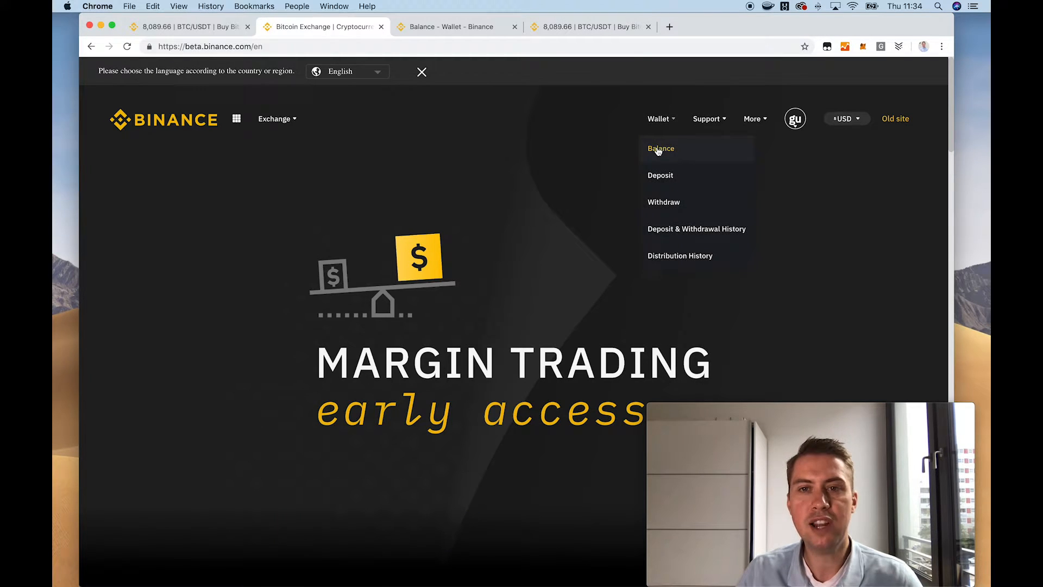
{"action": "left_click", "coordinate": [660, 149]}
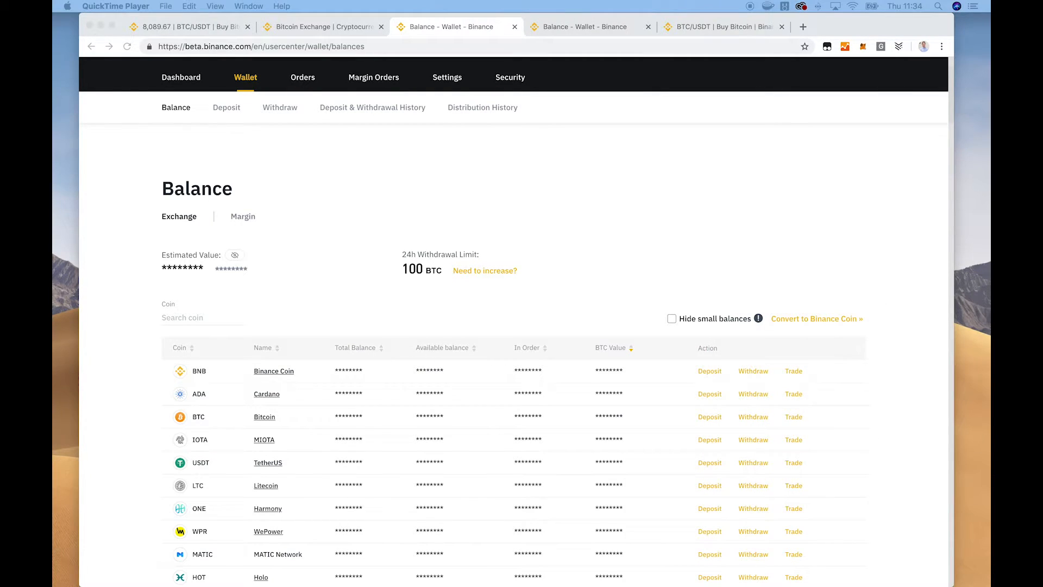
{"action": "mouse_move", "coordinate": [861, 285]}
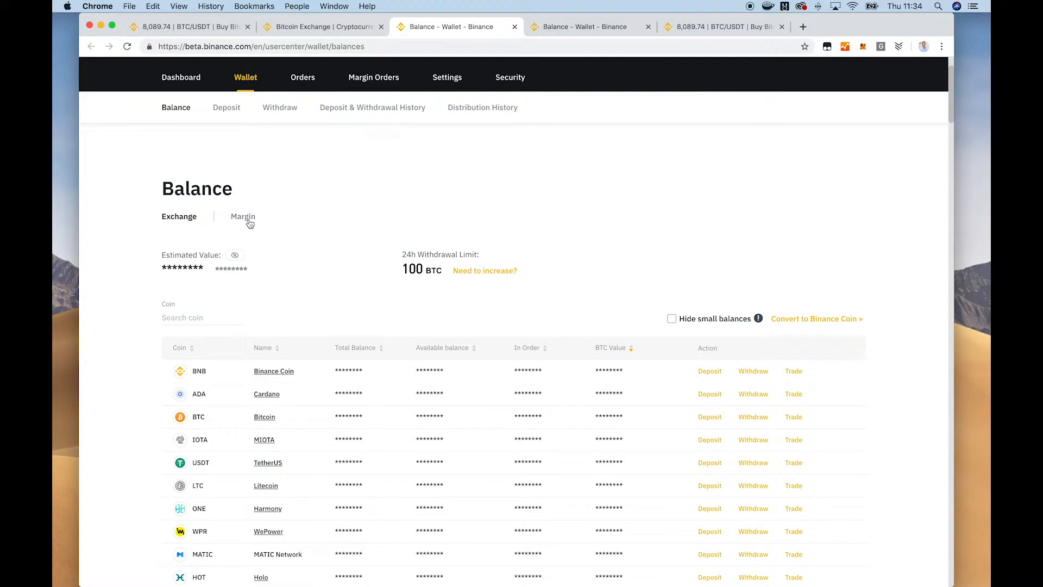
Switch the Balance page to the Margin account view with its margin level gauge.
{"action": "left_click", "coordinate": [242, 216]}
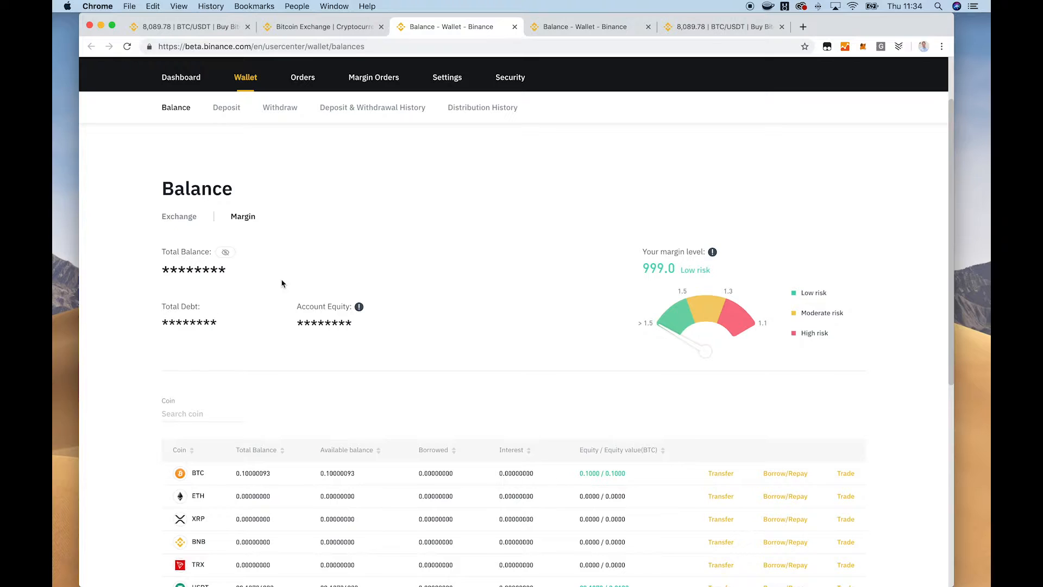
{"action": "mouse_move", "coordinate": [235, 222]}
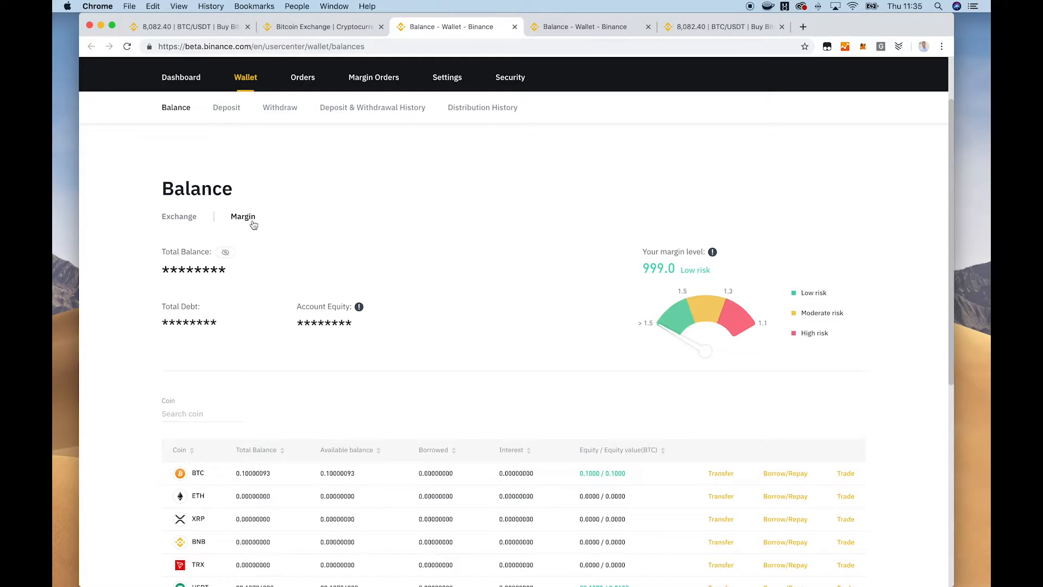
{"action": "mouse_move", "coordinate": [243, 444]}
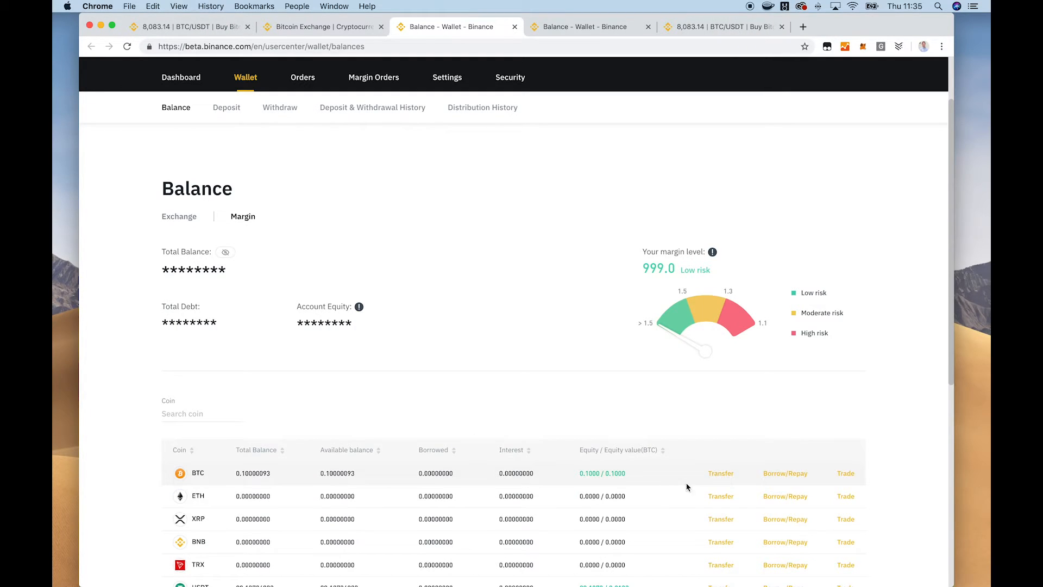
{"action": "mouse_move", "coordinate": [620, 456]}
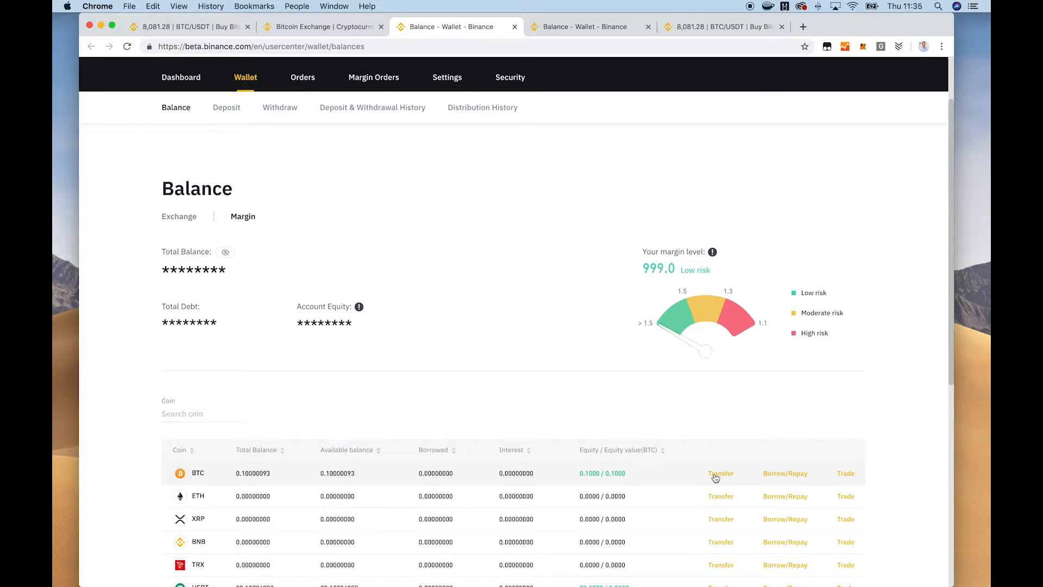
Transfer 0.10 BTC from the exchange wallet into the margin wallet and confirm.
{"action": "left_click", "coordinate": [720, 472]}
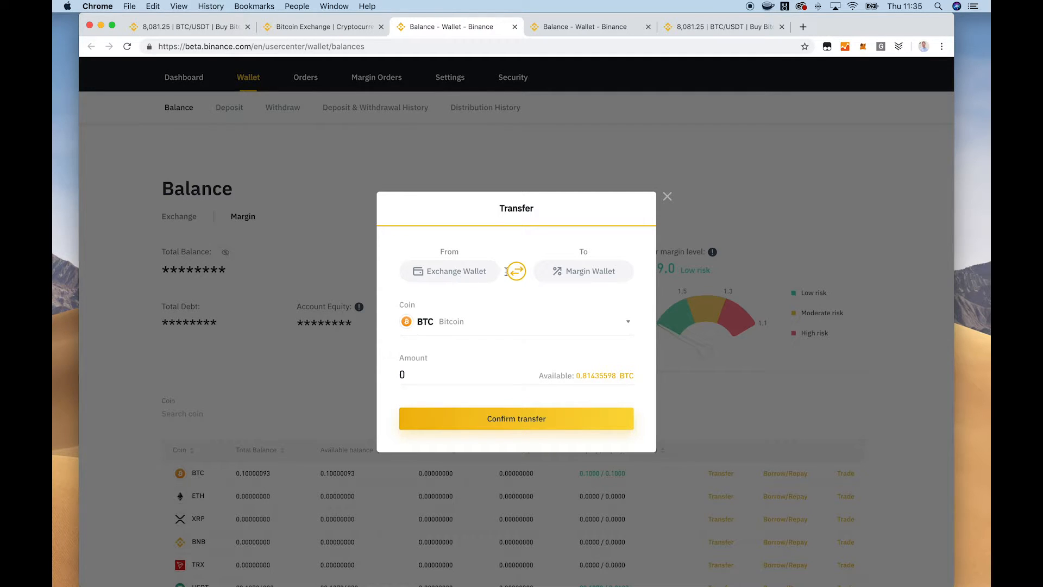
{"action": "left_click", "coordinate": [466, 374]}
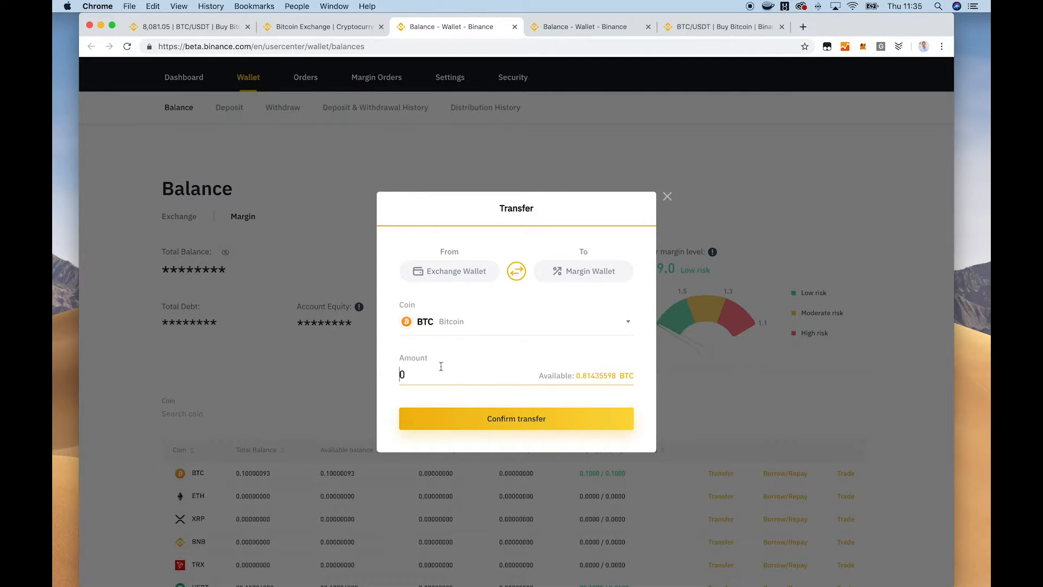
{"action": "type", "text": ".0"}
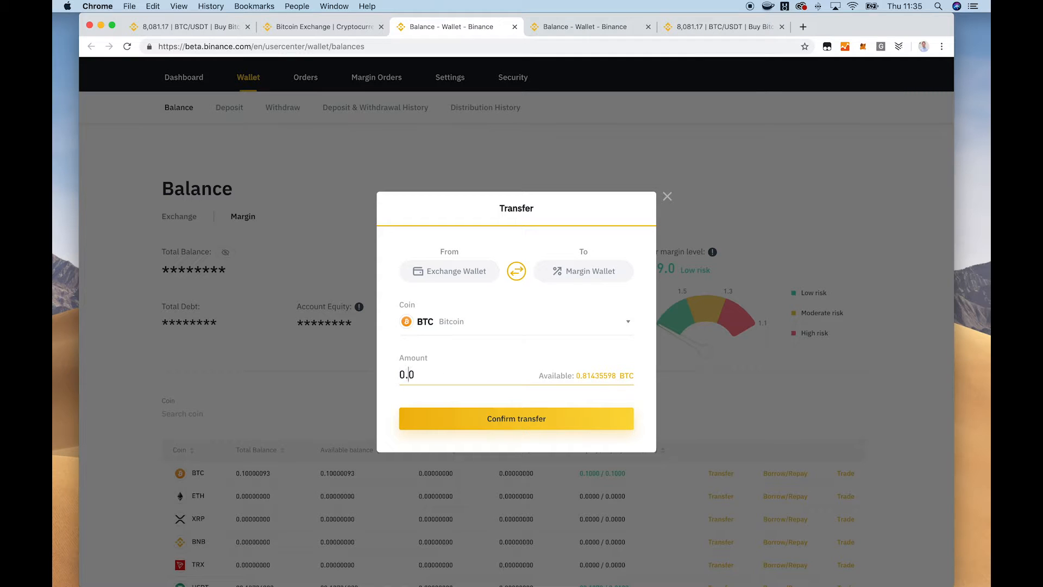
{"action": "type", "text": "10"}
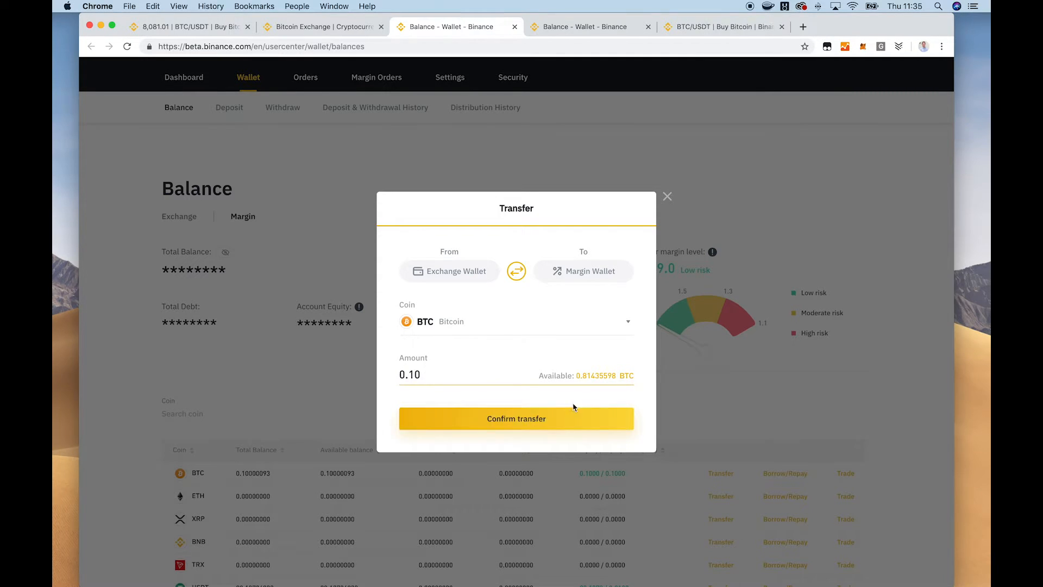
{"action": "left_click", "coordinate": [515, 418]}
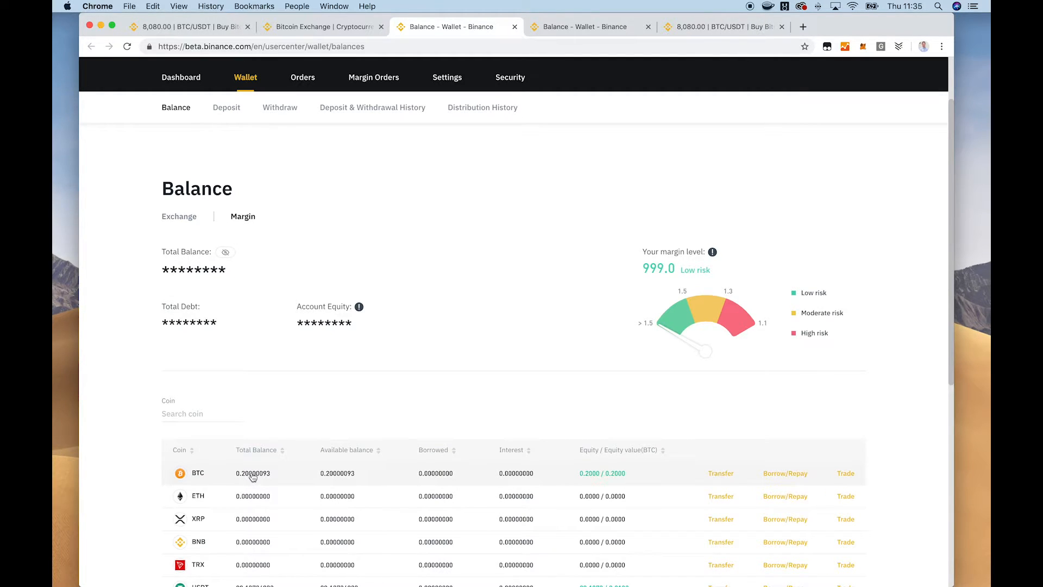
{"action": "scroll", "scroll_direction": "down", "scroll_amount": 3}
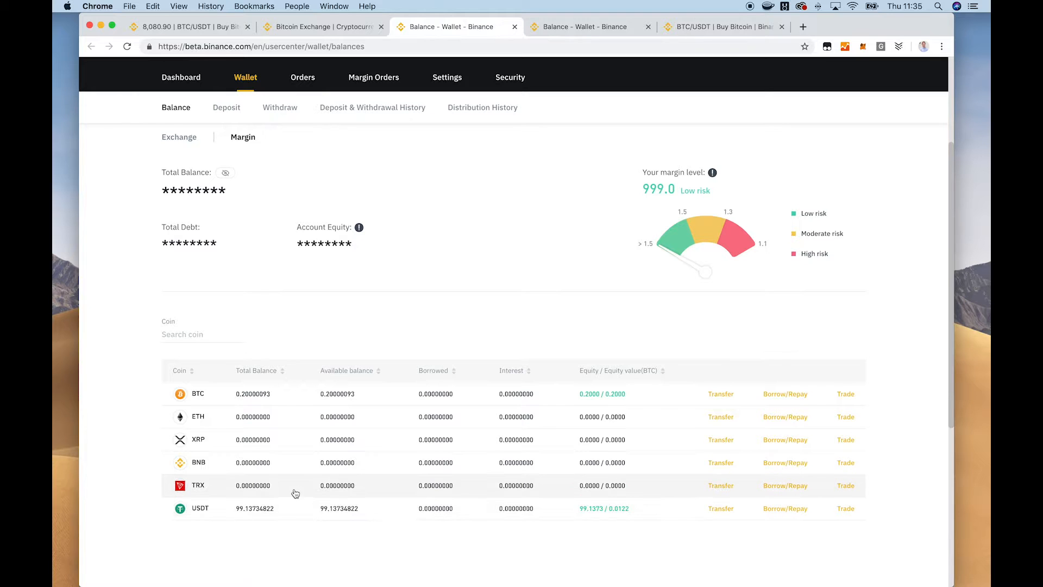
{"action": "mouse_move", "coordinate": [720, 512]}
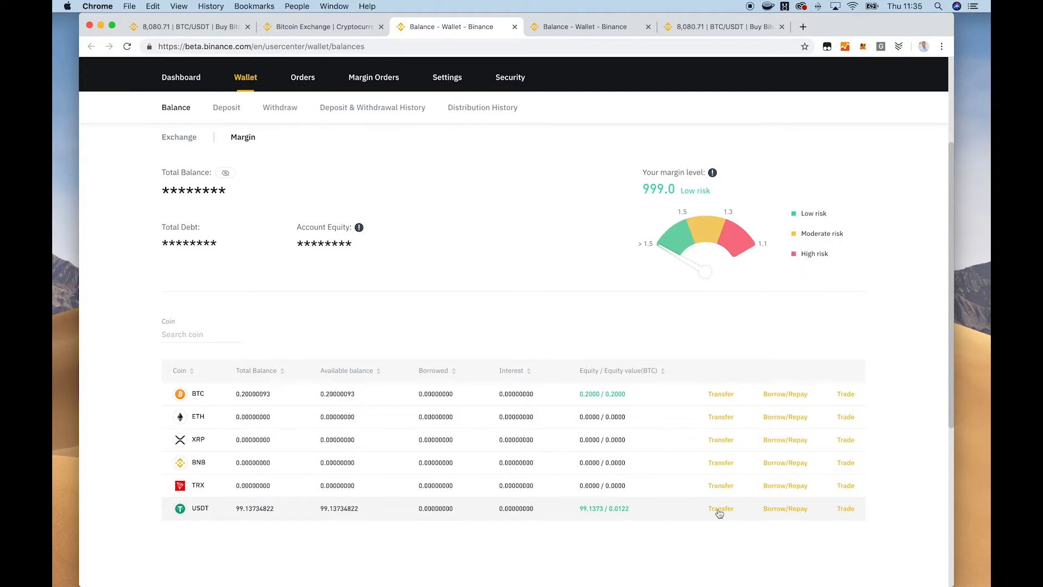
Transfer 10 USDT from the exchange wallet into the margin wallet and confirm.
{"action": "left_click", "coordinate": [720, 508]}
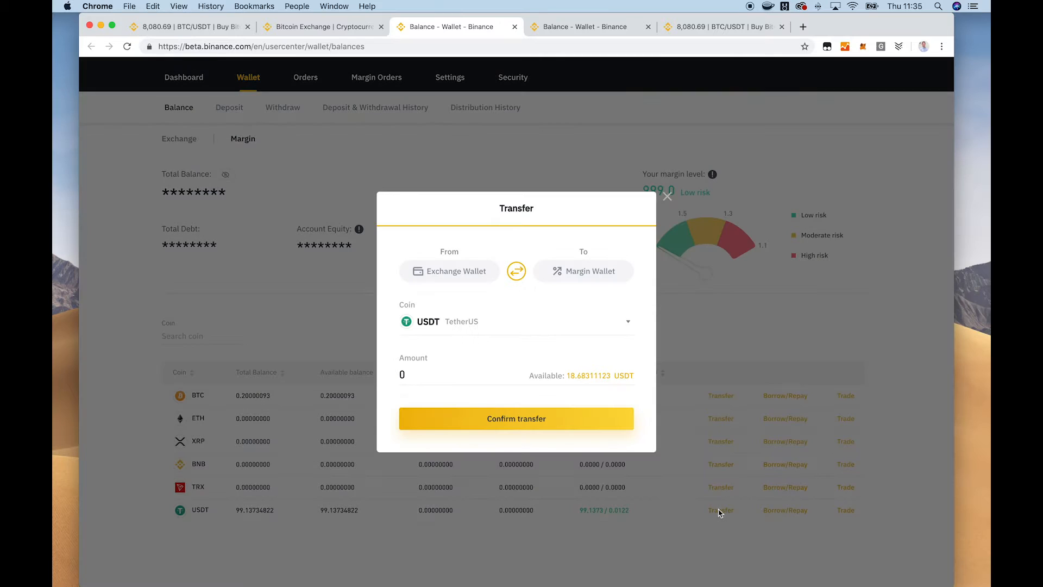
{"action": "left_click", "coordinate": [466, 373]}
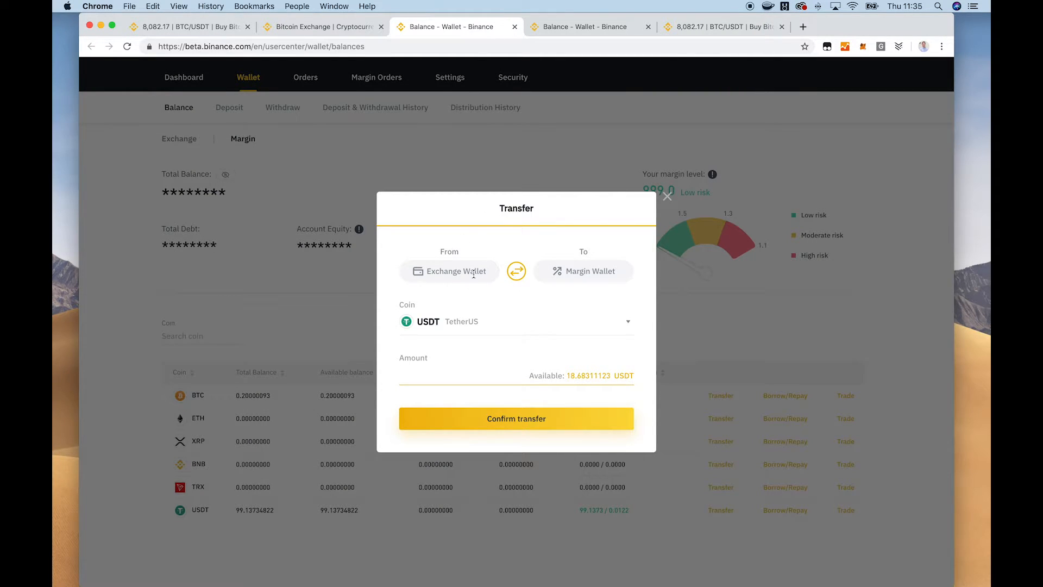
{"action": "type", "text": "10"}
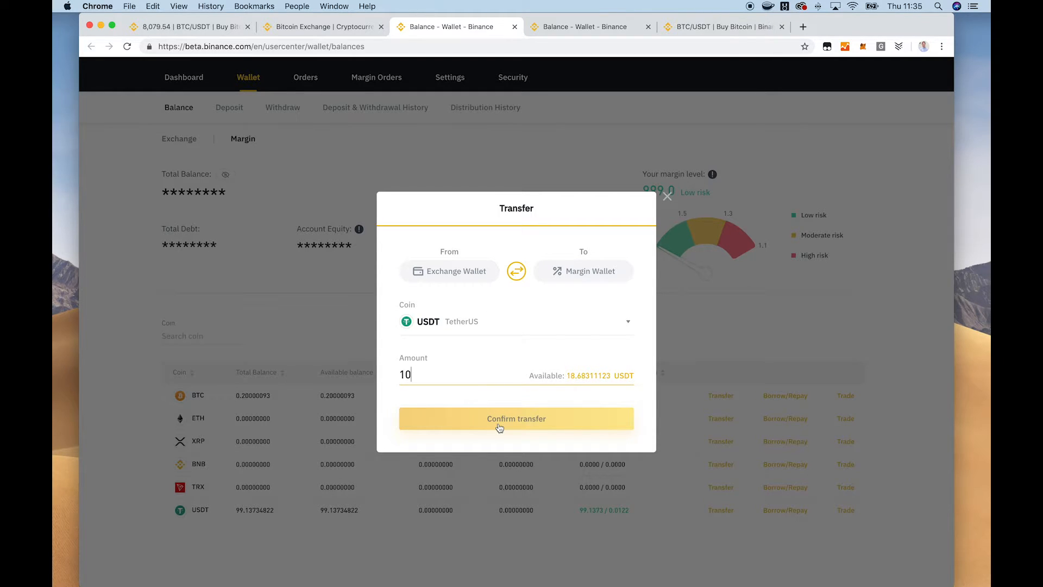
{"action": "left_click", "coordinate": [516, 419]}
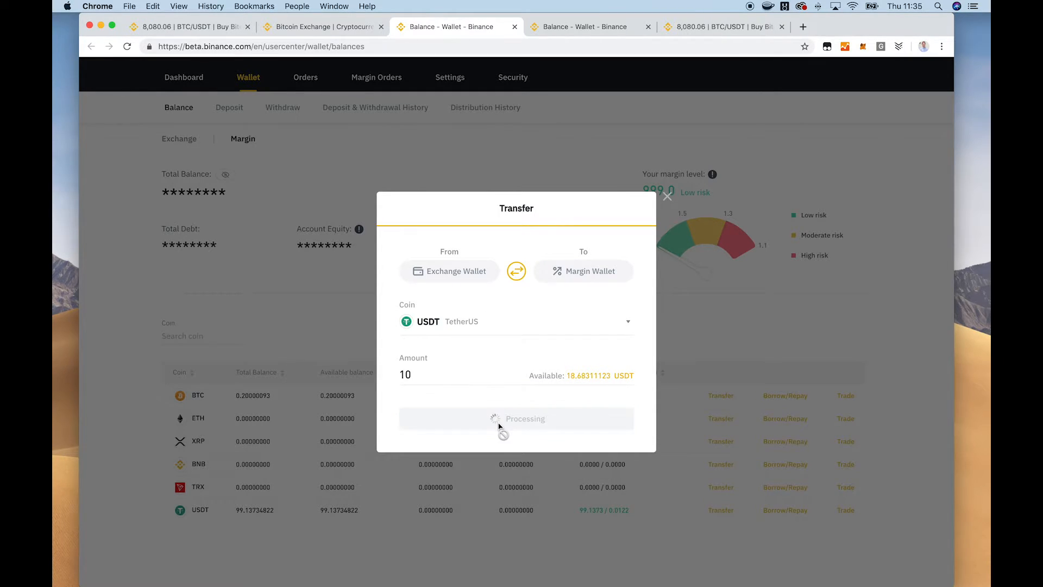
{"action": "left_click", "coordinate": [516, 417]}
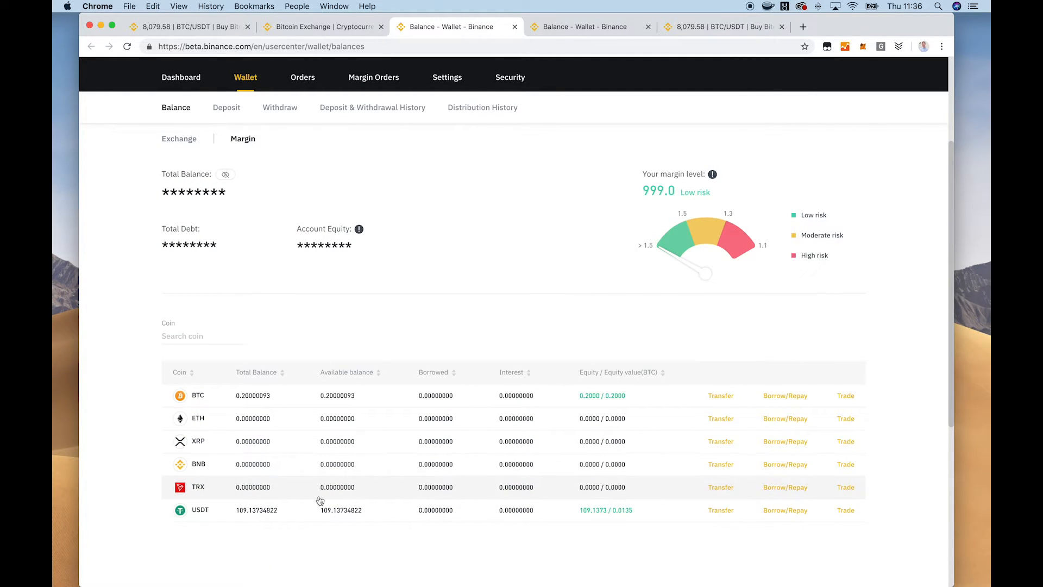
{"action": "mouse_move", "coordinate": [253, 515]}
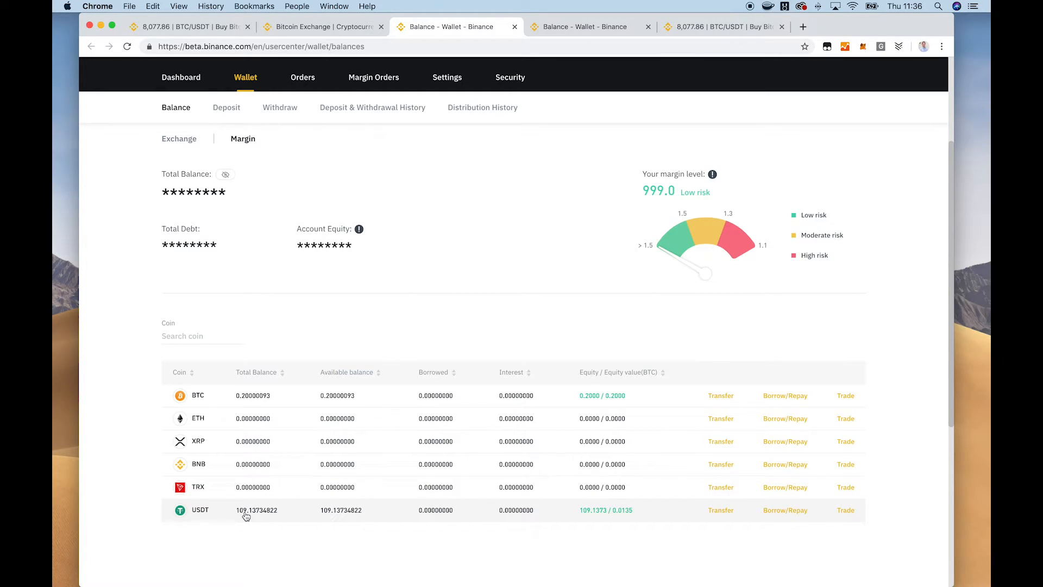
{"action": "mouse_move", "coordinate": [554, 509]}
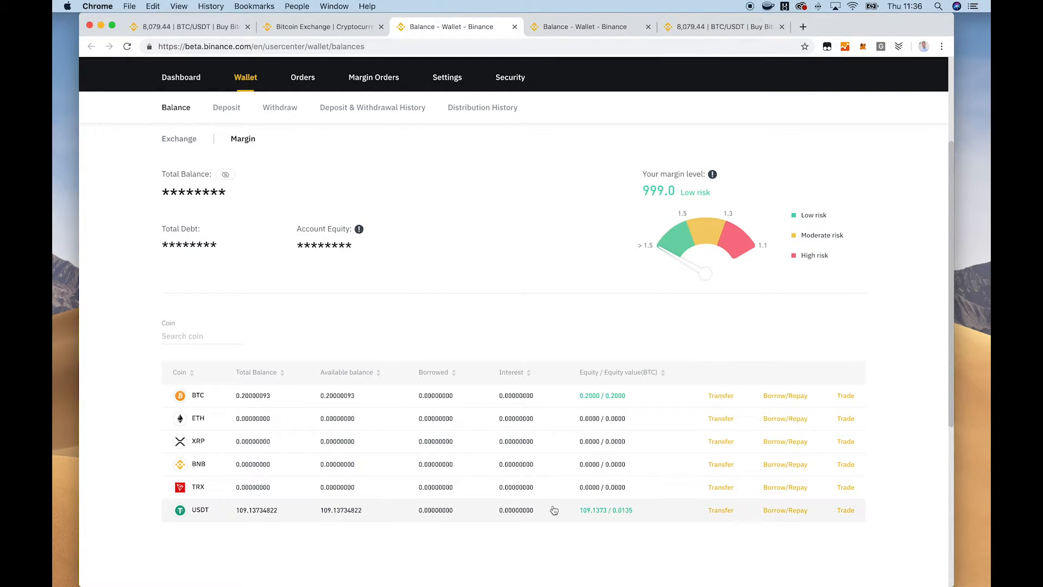
{"action": "mouse_move", "coordinate": [586, 392]}
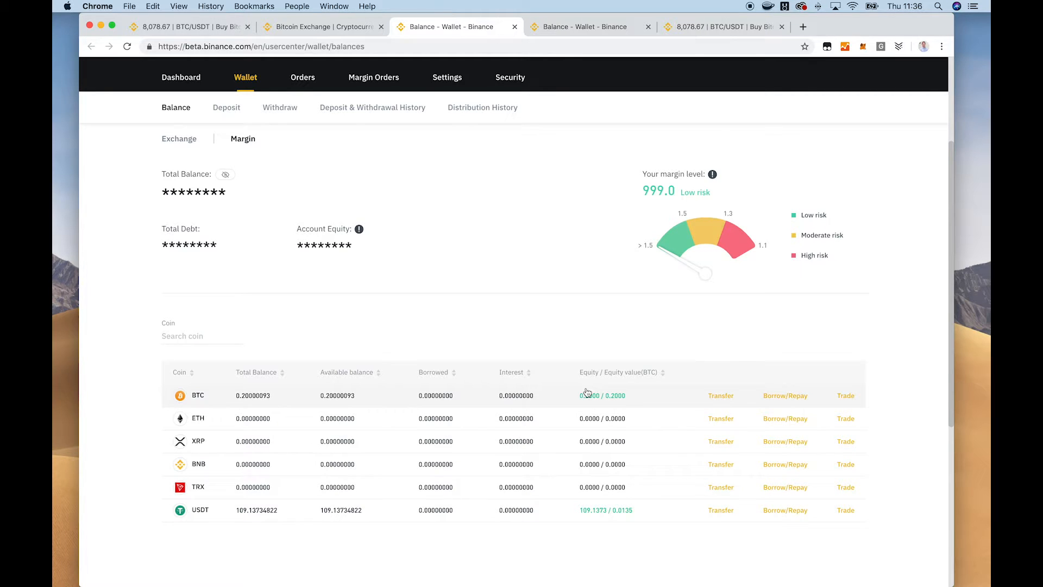
{"action": "mouse_move", "coordinate": [259, 396]}
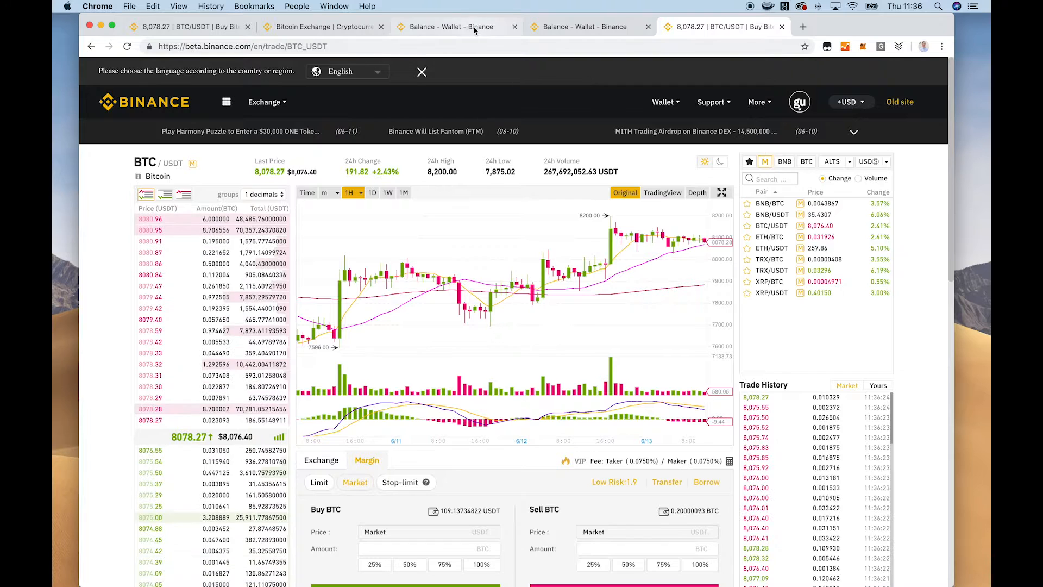
Load the Basic BTC/USDT trading page and bring the Margin order forms into view.
{"action": "left_click", "coordinate": [455, 26]}
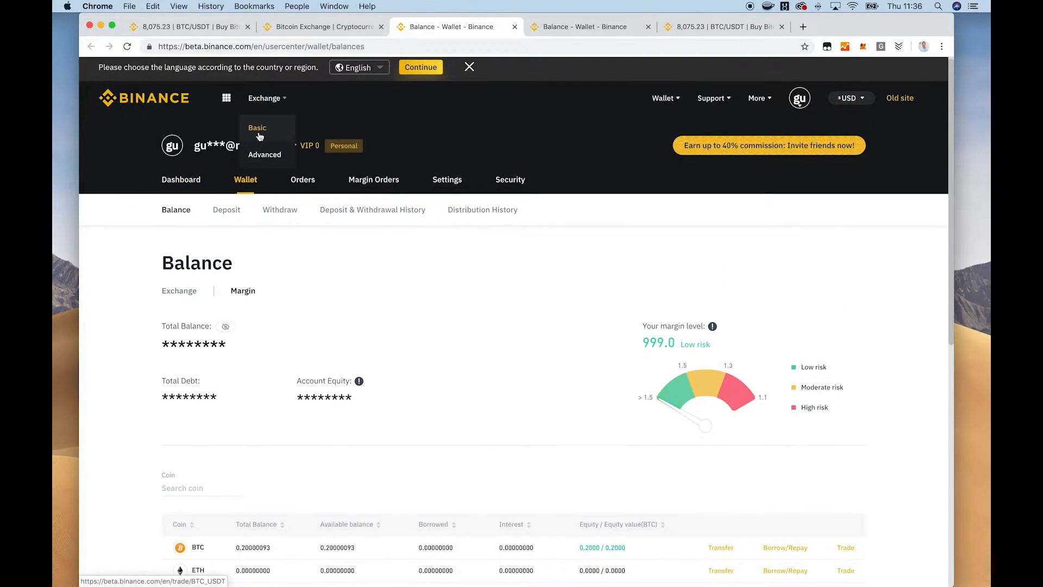
{"action": "left_click", "coordinate": [256, 127]}
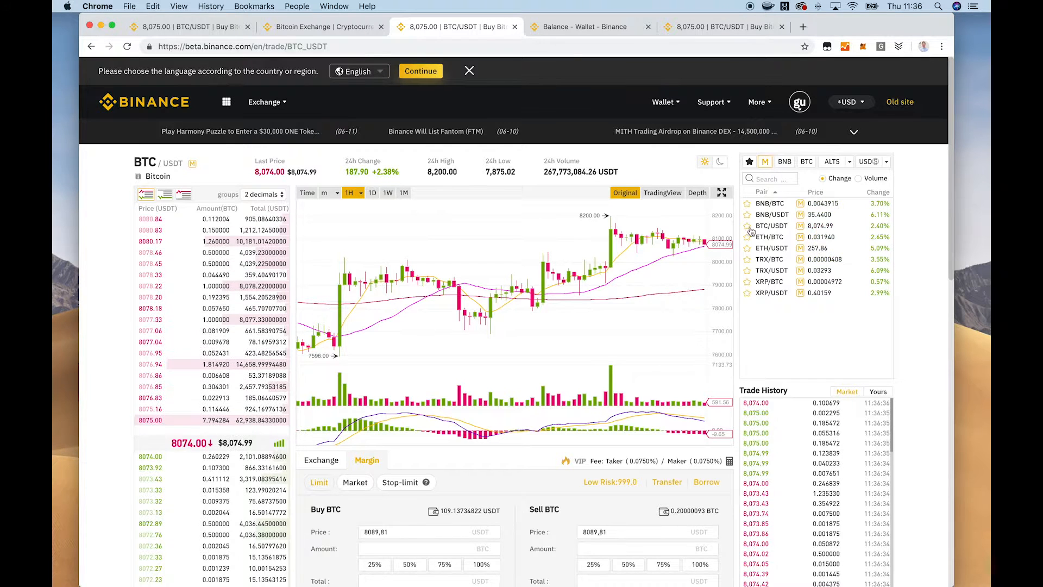
{"action": "scroll", "scroll_direction": "down", "scroll_amount": 3}
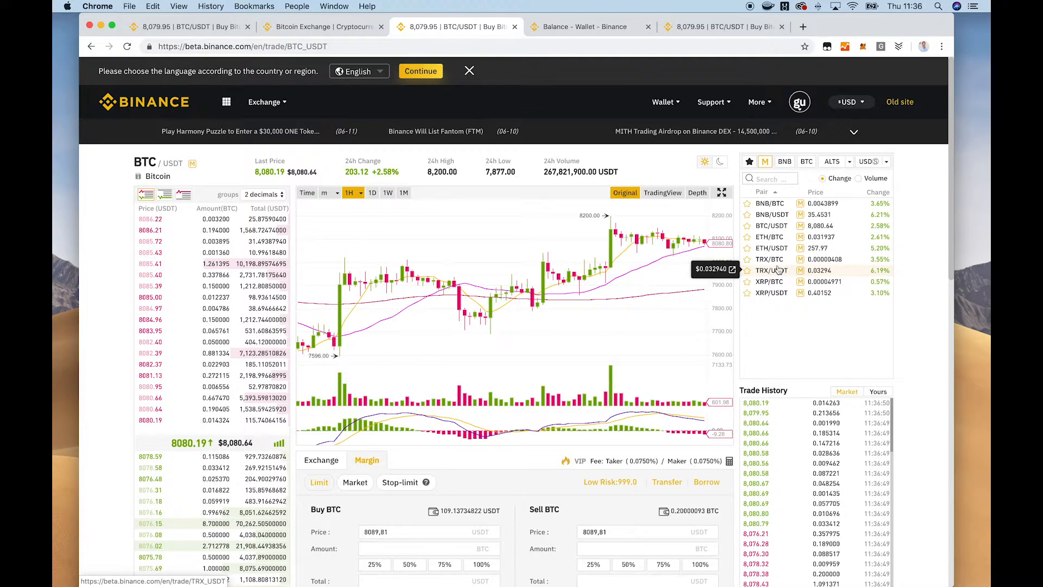
{"action": "mouse_move", "coordinate": [776, 291]}
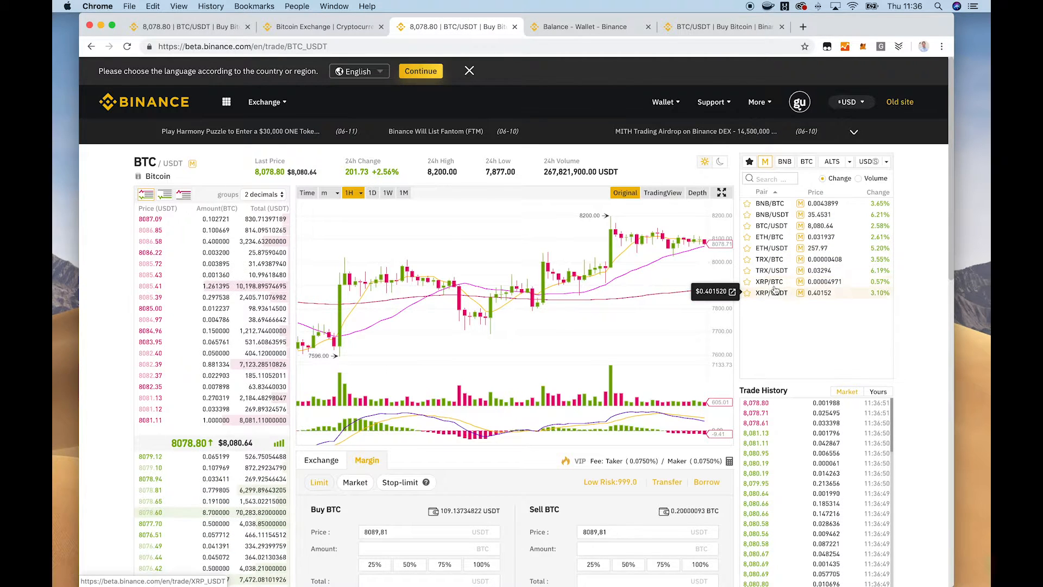
{"action": "mouse_move", "coordinate": [768, 221]}
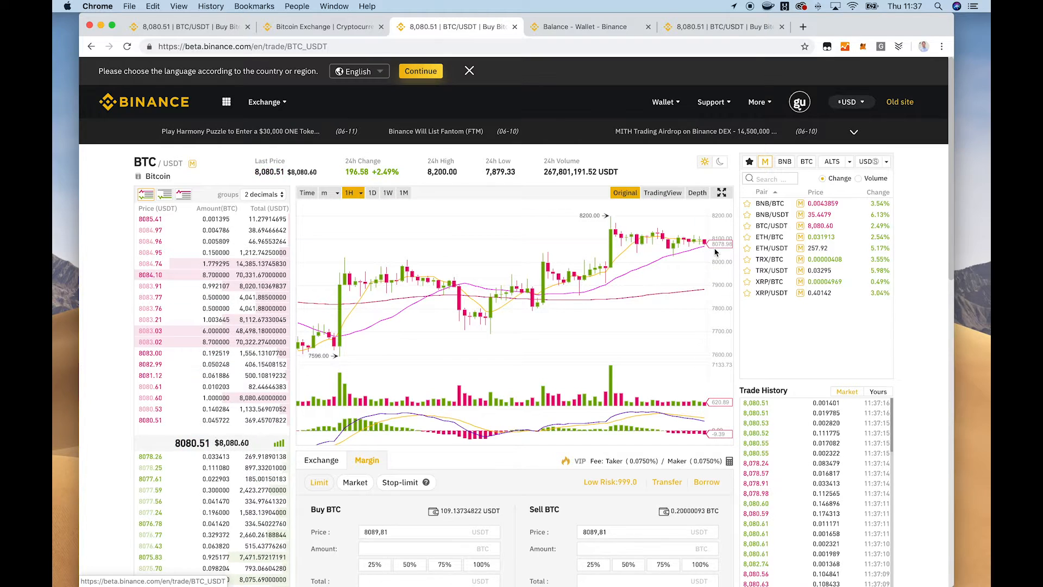
{"action": "mouse_move", "coordinate": [672, 253]}
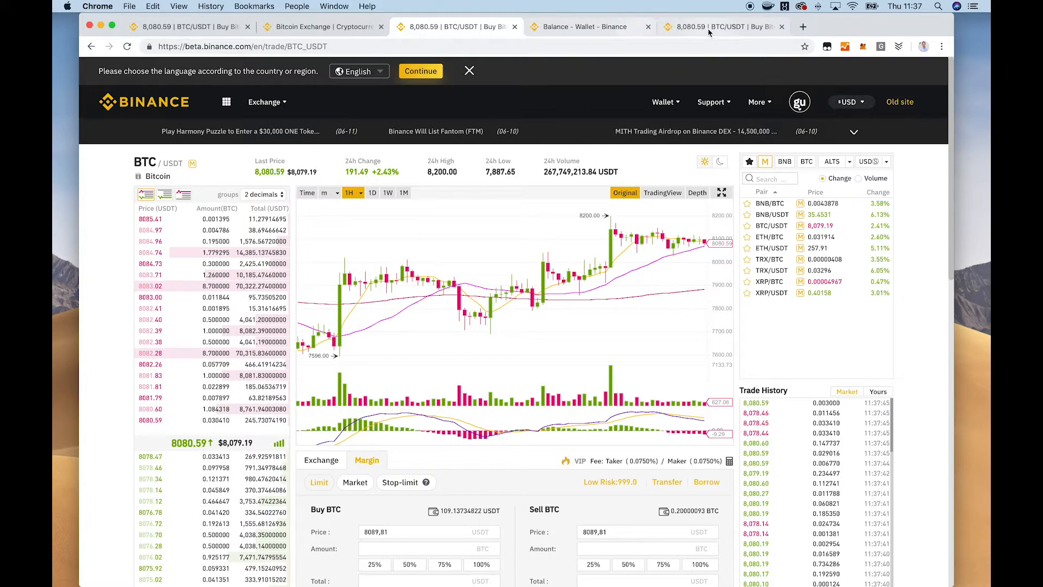
Reload the wallet Balance page and show the Margin account with 0.2 BTC and ~109.14 USDT.
{"action": "left_click", "coordinate": [588, 26]}
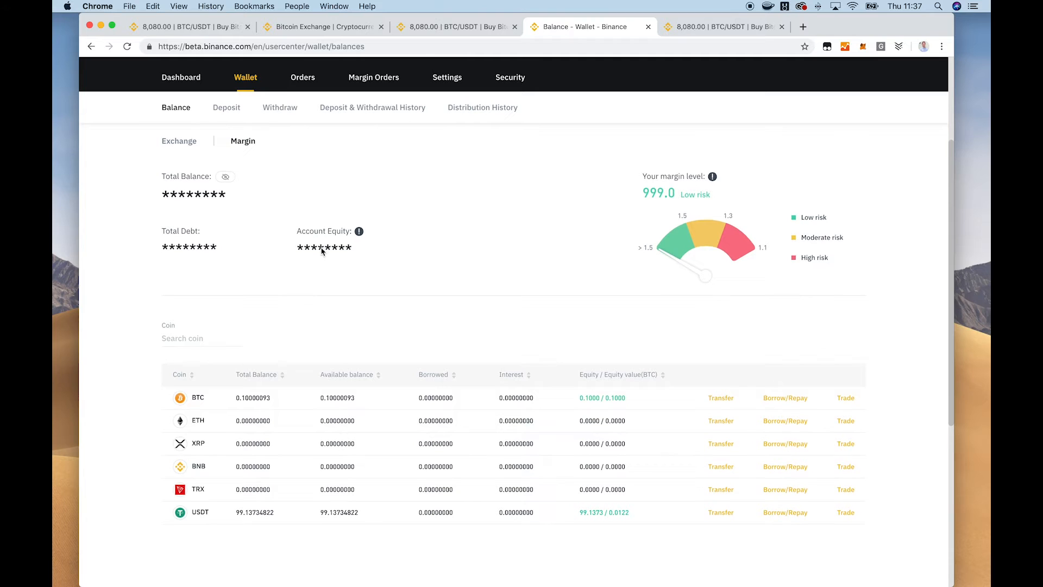
{"action": "scroll", "scroll_direction": "down", "scroll_amount": 3}
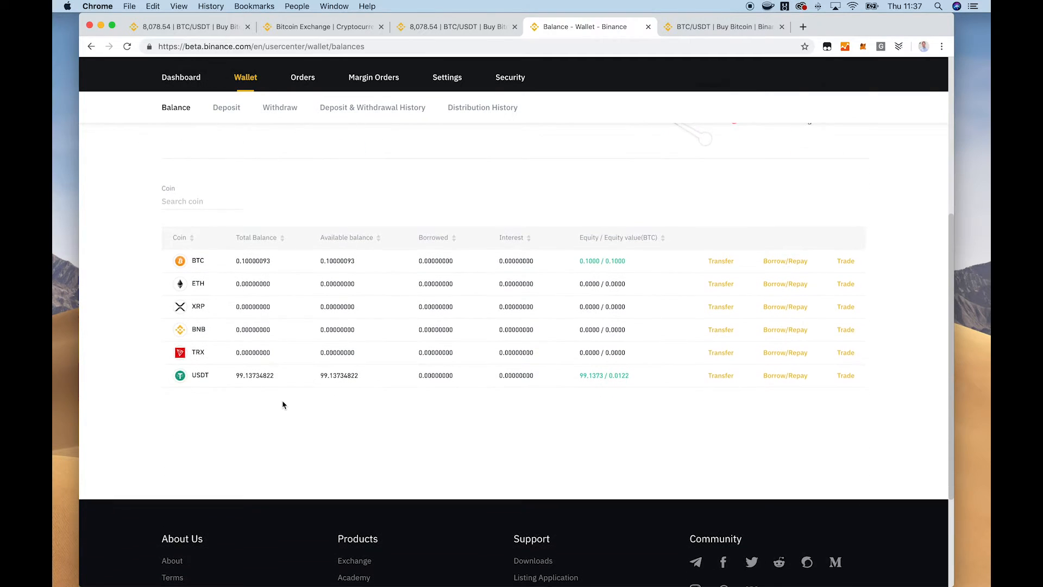
{"action": "scroll", "scroll_direction": "up", "scroll_amount": 3}
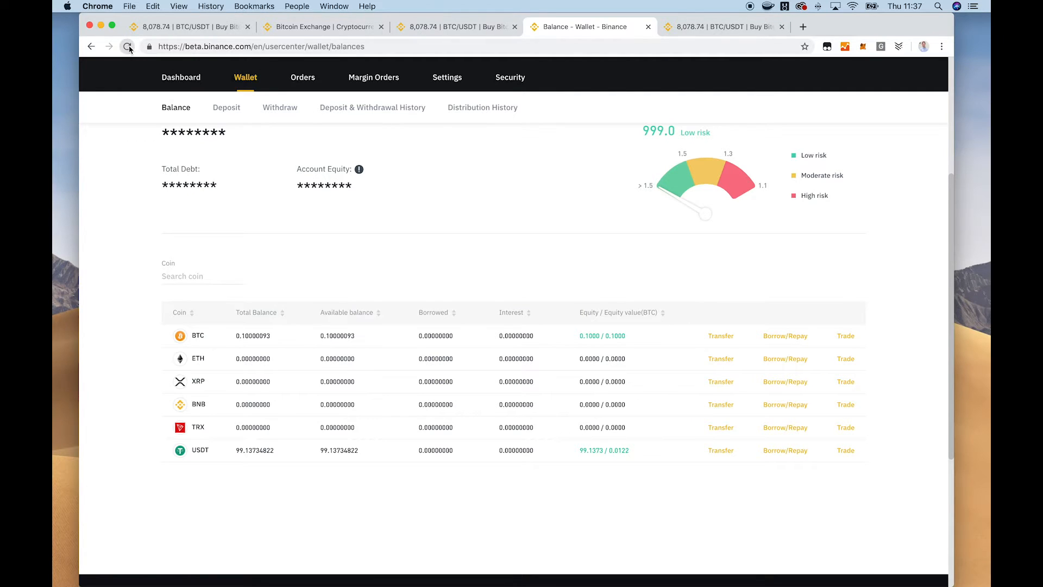
{"action": "left_click", "coordinate": [128, 46]}
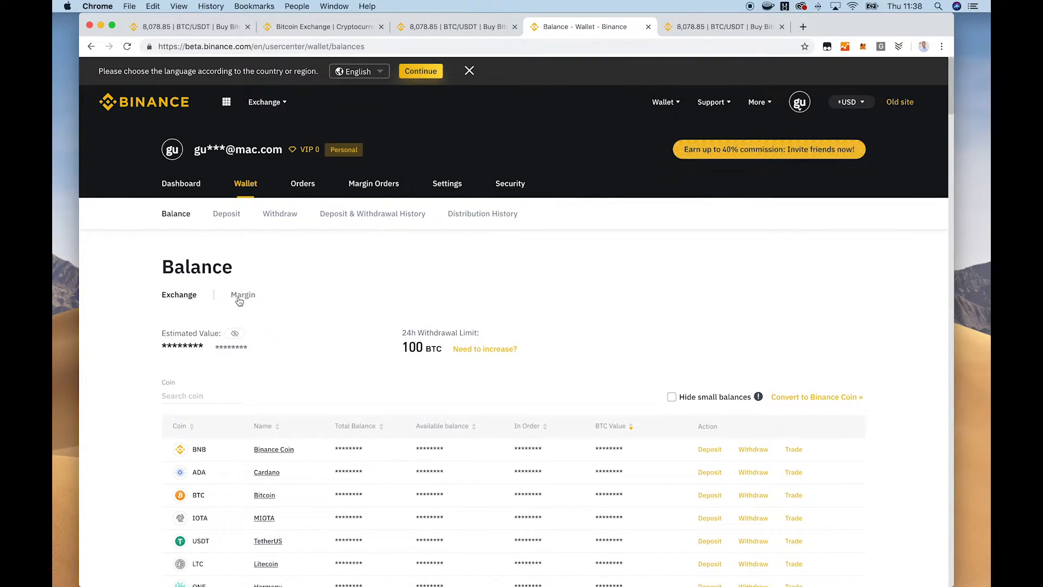
{"action": "left_click", "coordinate": [242, 295]}
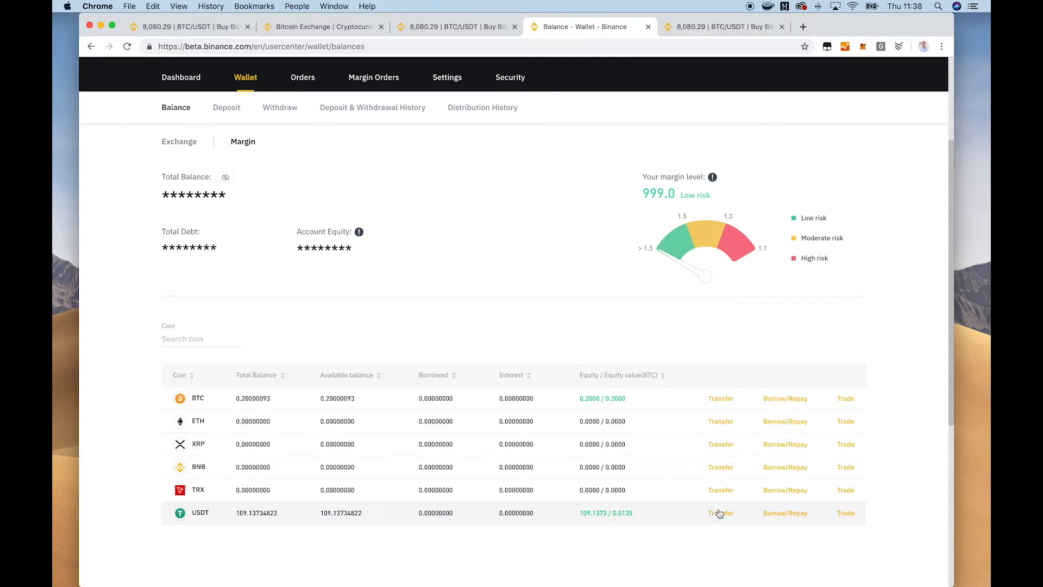
{"action": "mouse_move", "coordinate": [784, 517]}
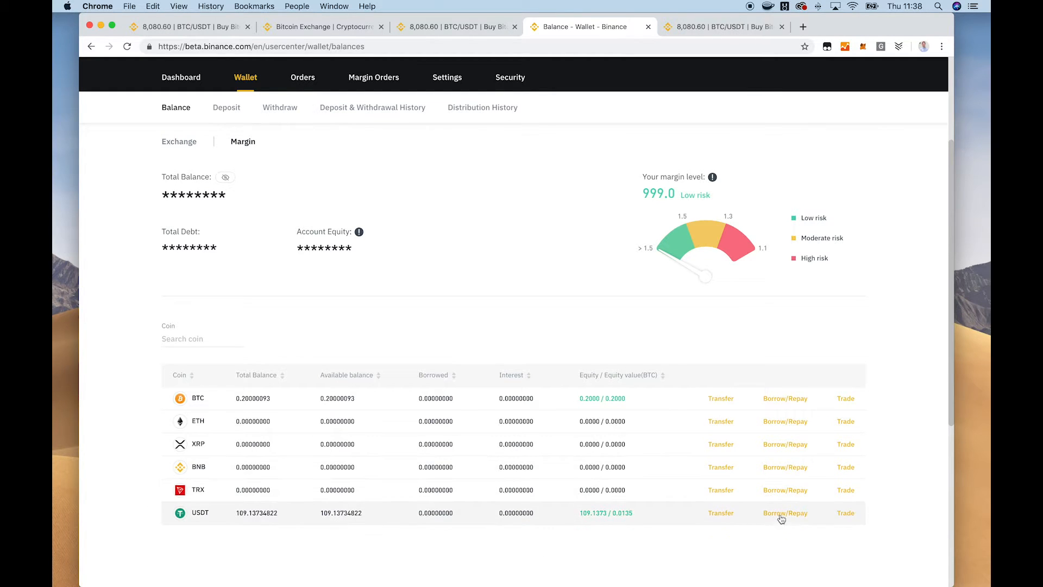
Borrow 200 USDT on the margin USDT row and confirm the loan.
{"action": "left_click", "coordinate": [784, 512]}
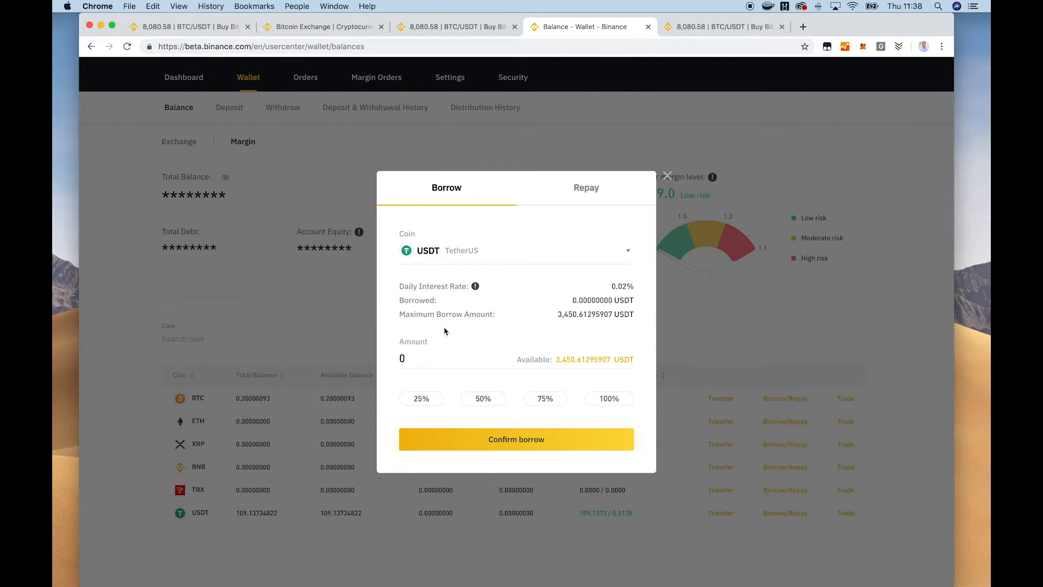
{"action": "mouse_move", "coordinate": [564, 369]}
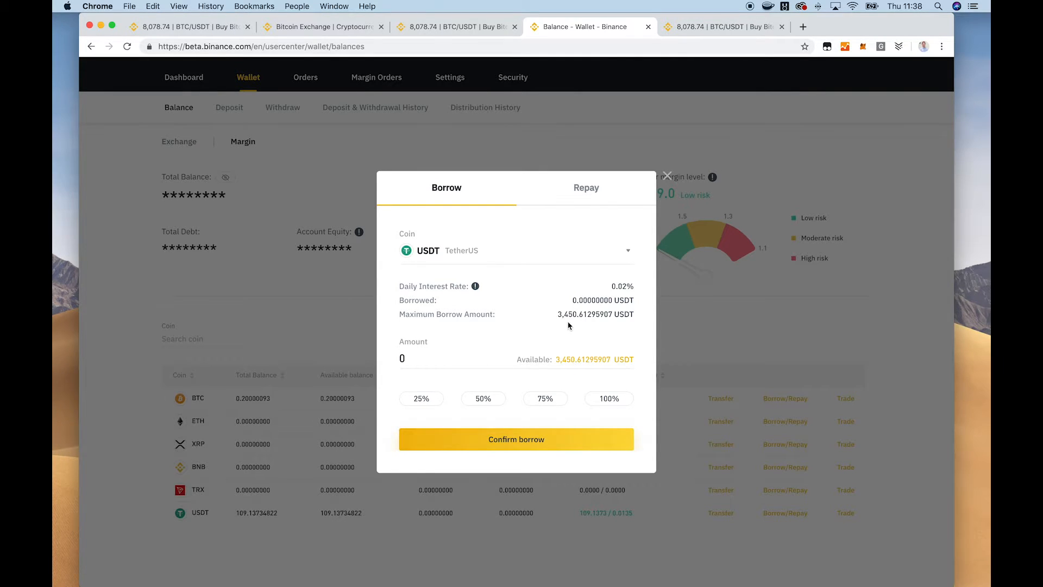
{"action": "mouse_move", "coordinate": [511, 345]}
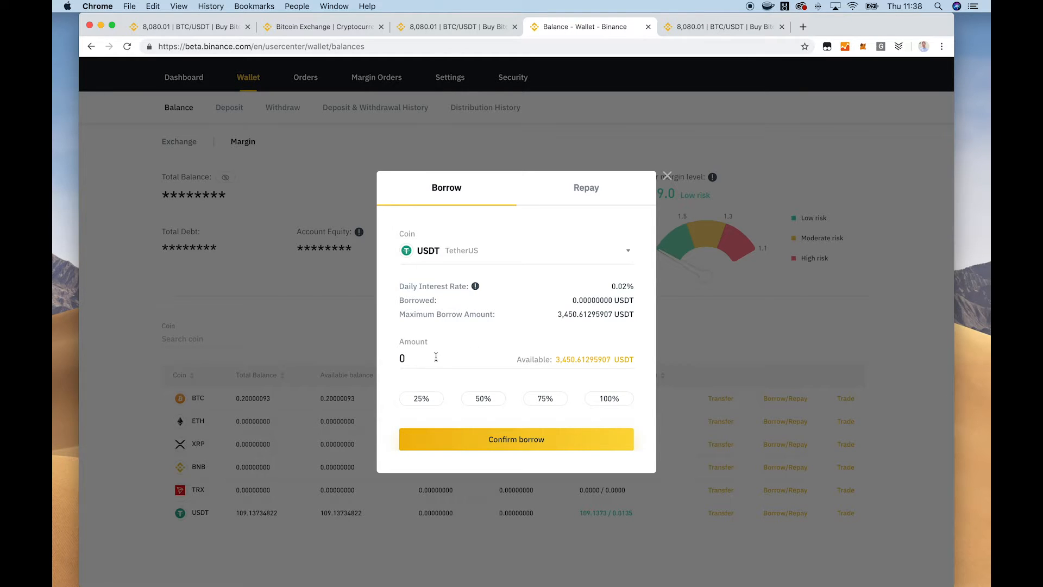
{"action": "triple_click", "coordinate": [402, 357]}
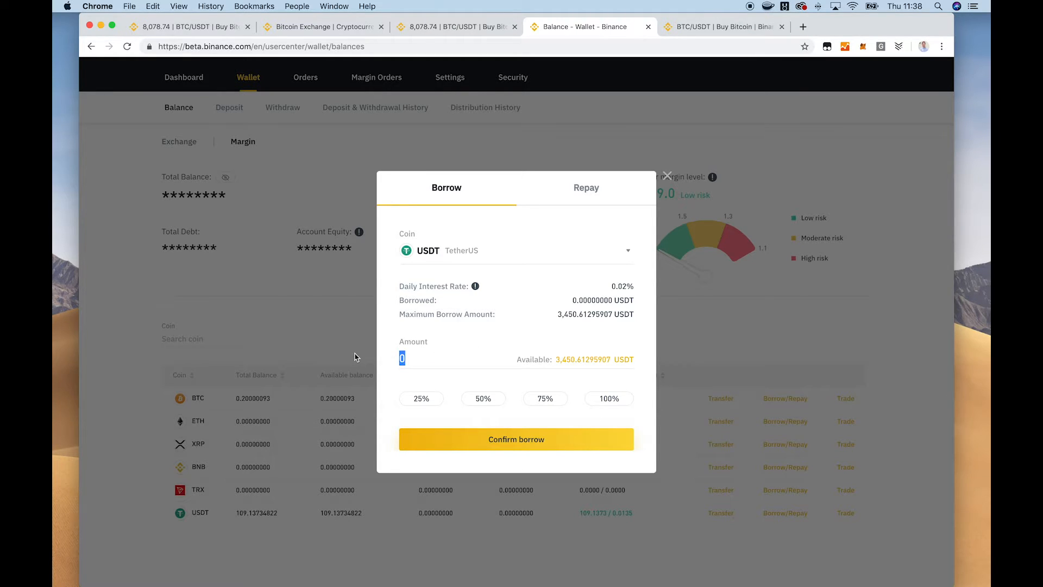
{"action": "type", "text": "200"}
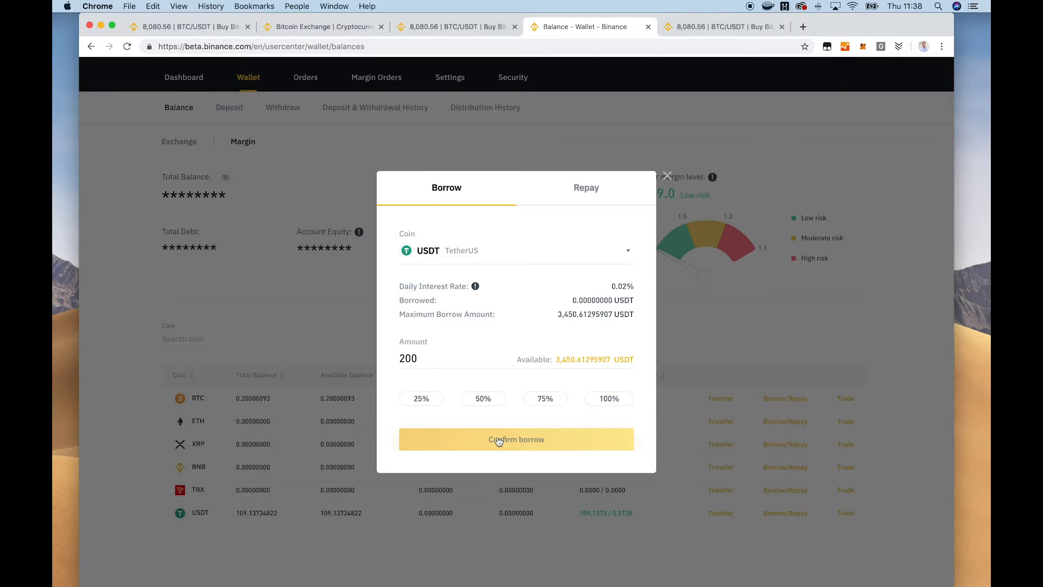
{"action": "left_click", "coordinate": [515, 439]}
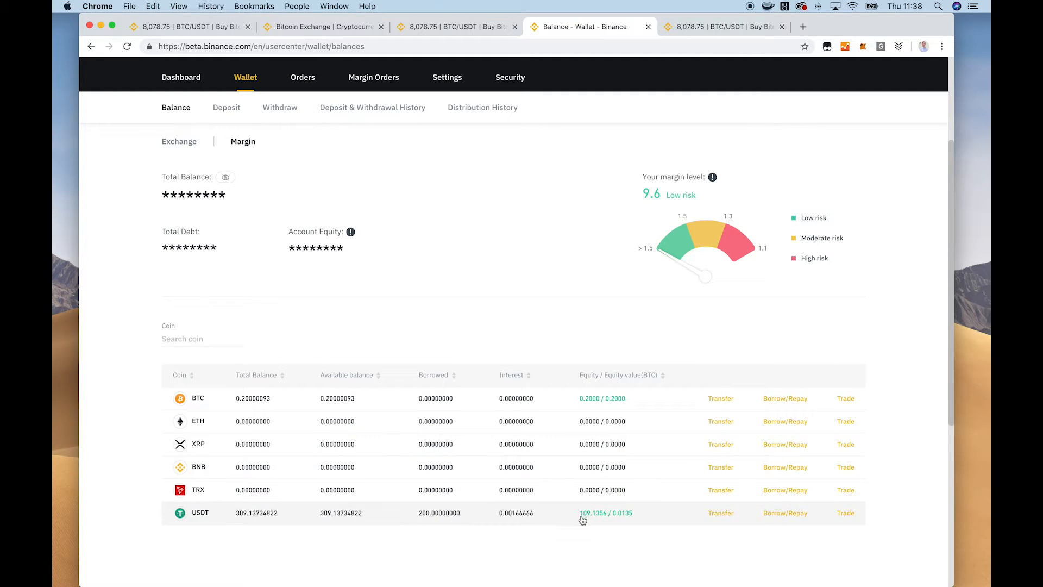
{"action": "mouse_move", "coordinate": [248, 515]}
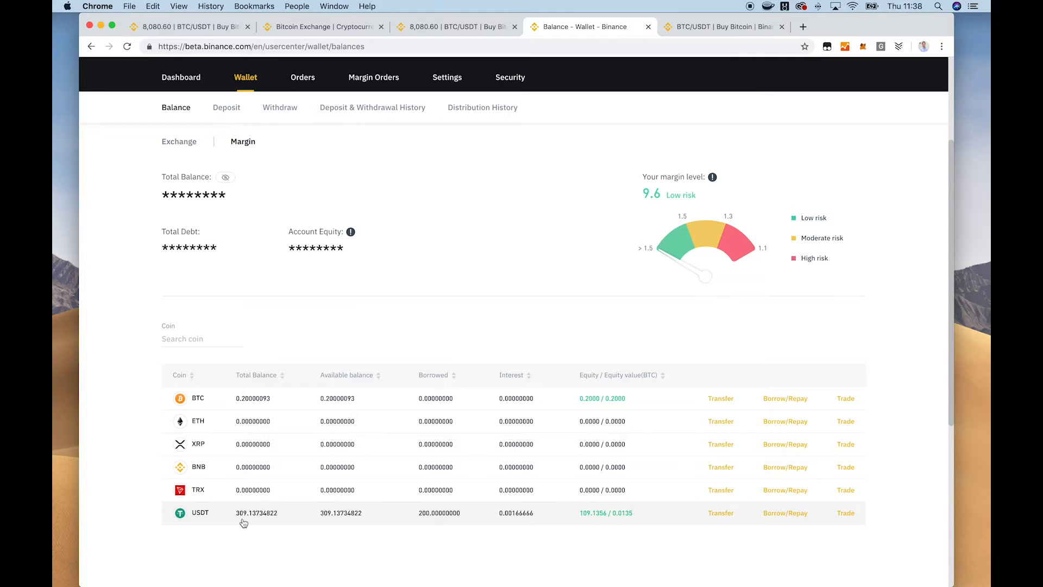
{"action": "mouse_move", "coordinate": [358, 521]}
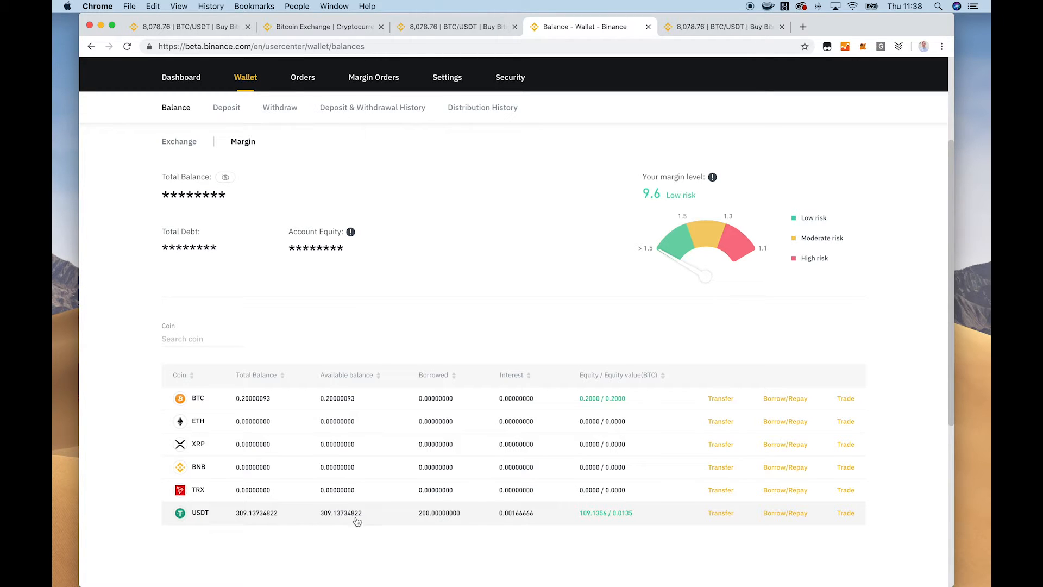
{"action": "mouse_move", "coordinate": [430, 515]}
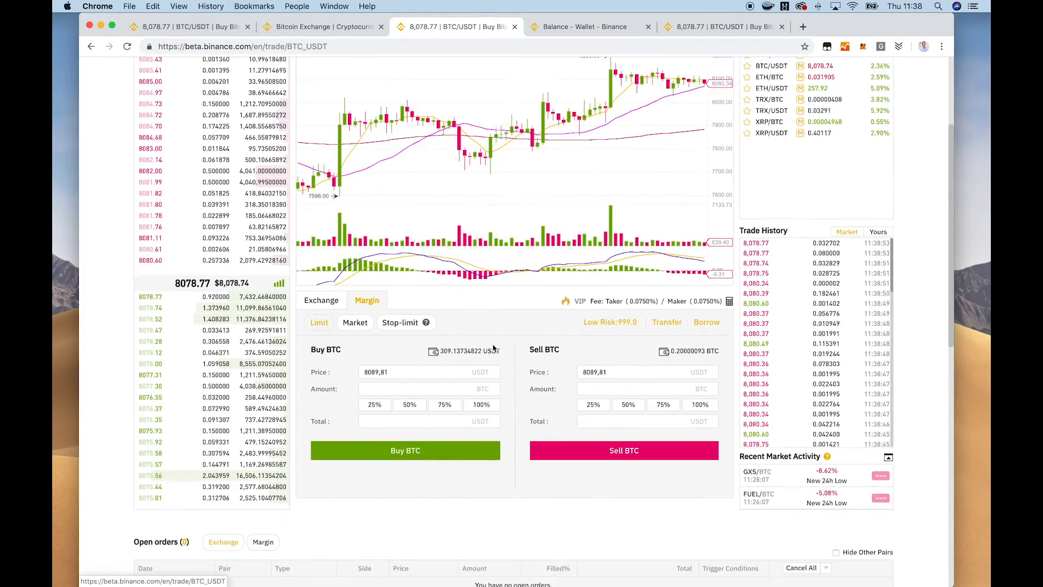
Fill the margin Buy BTC form with 100% of USDT, toggling Limit/Market and settling on Market.
{"action": "scroll", "scroll_direction": "down", "scroll_amount": 3}
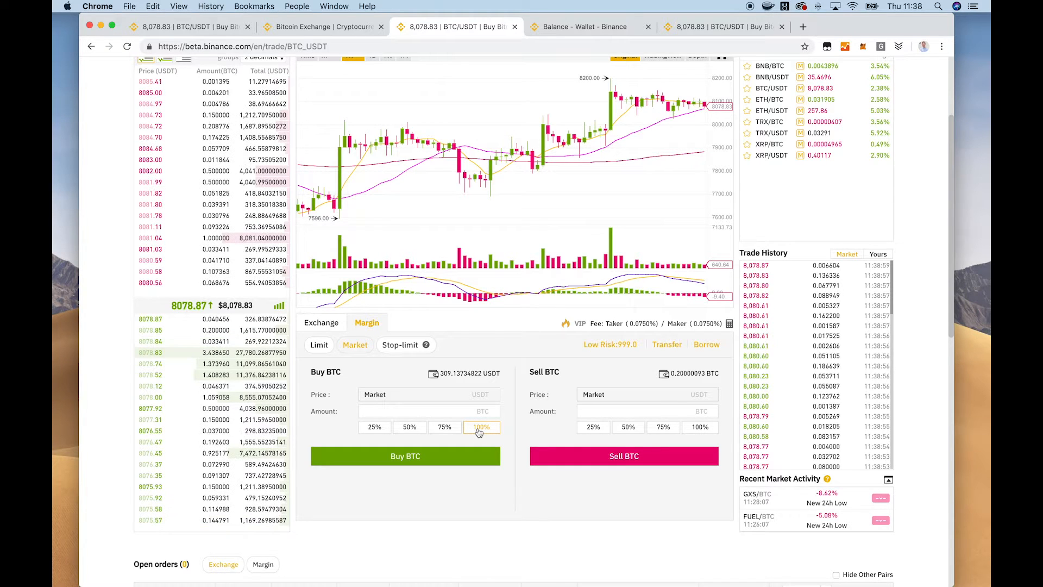
{"action": "left_click", "coordinate": [481, 426]}
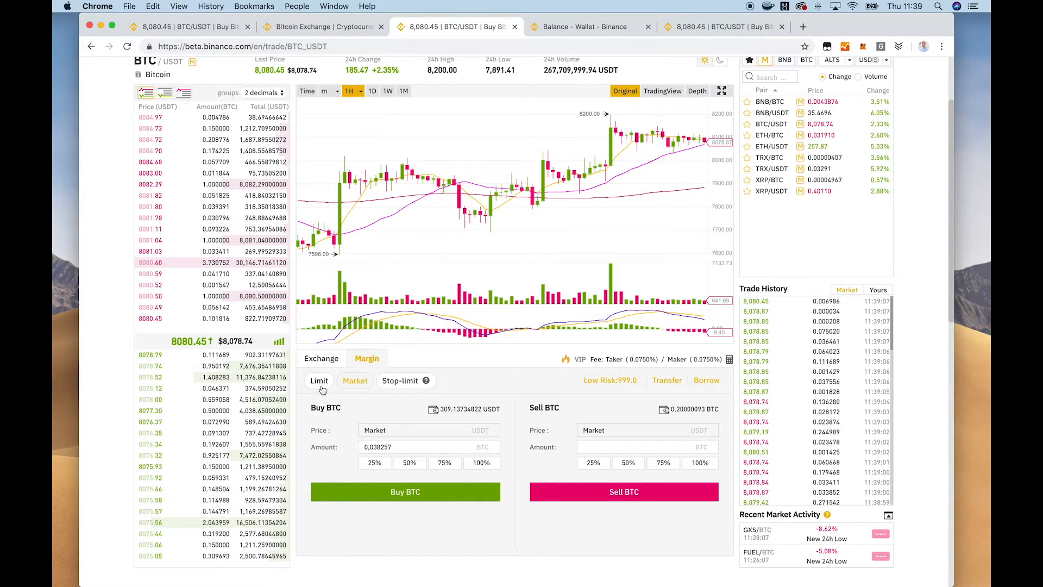
{"action": "left_click", "coordinate": [354, 381]}
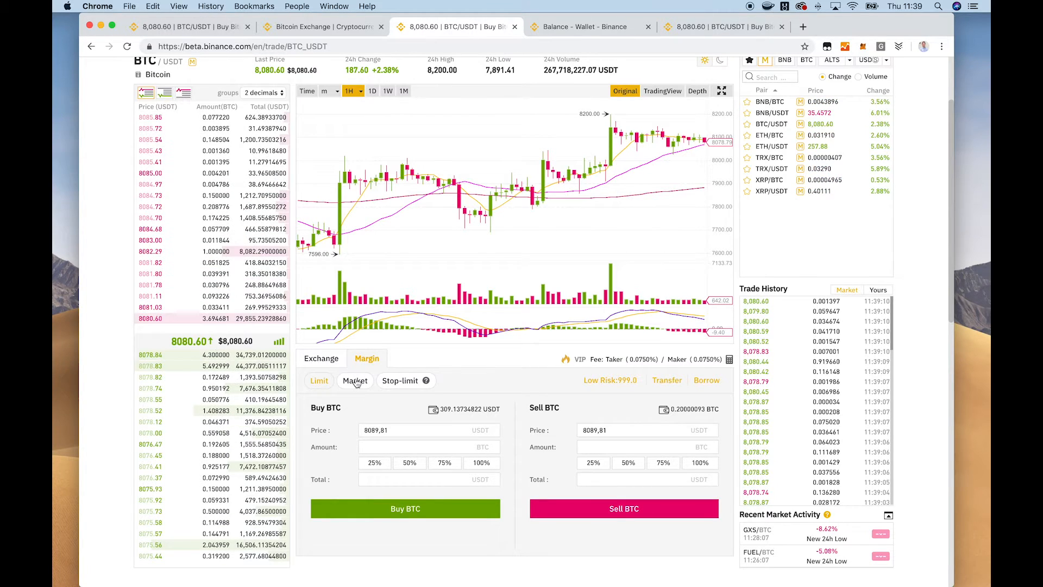
{"action": "left_click", "coordinate": [354, 380]}
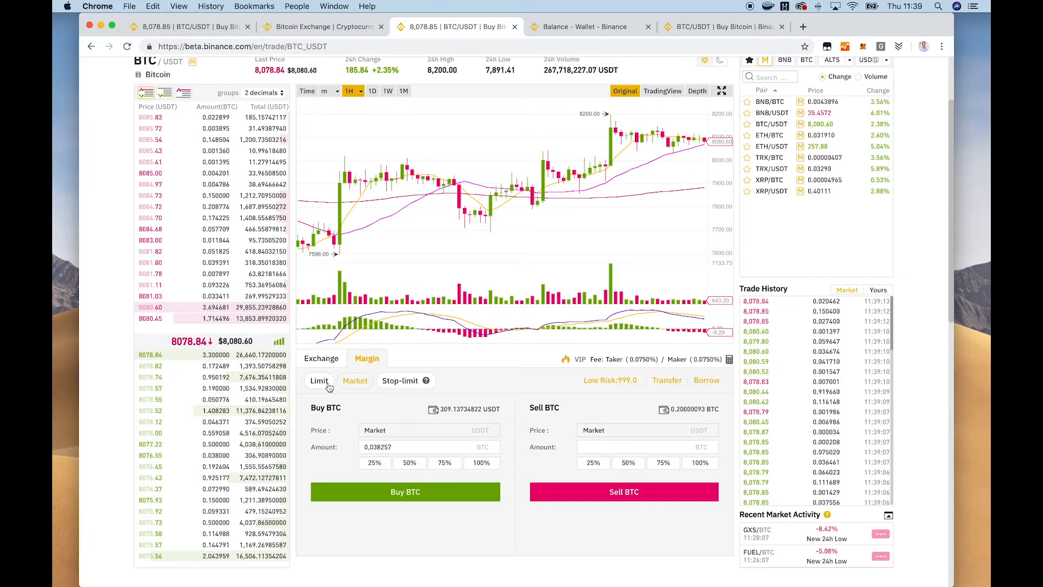
{"action": "left_click", "coordinate": [318, 380]}
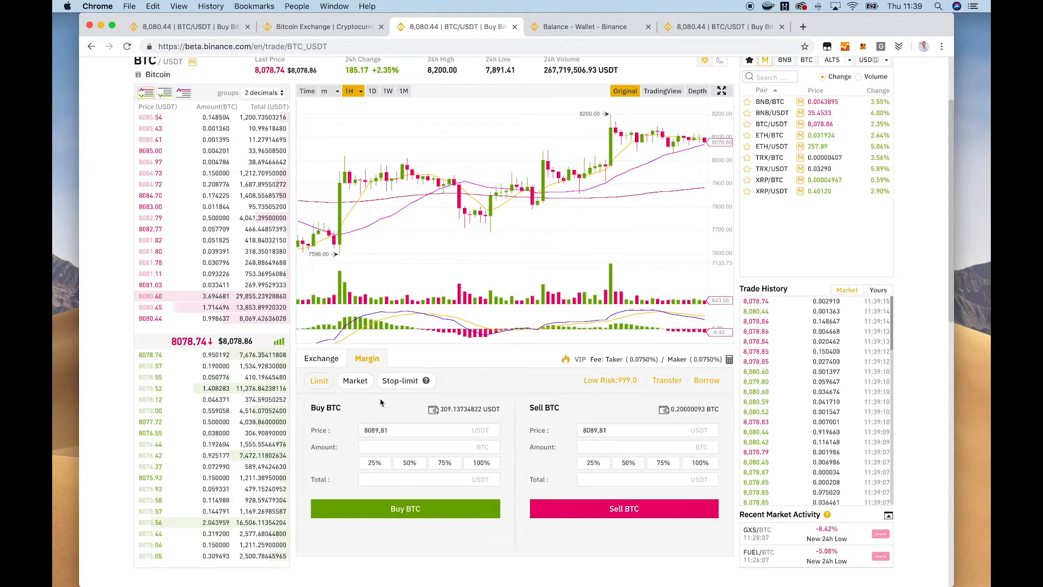
{"action": "left_click", "coordinate": [354, 380]}
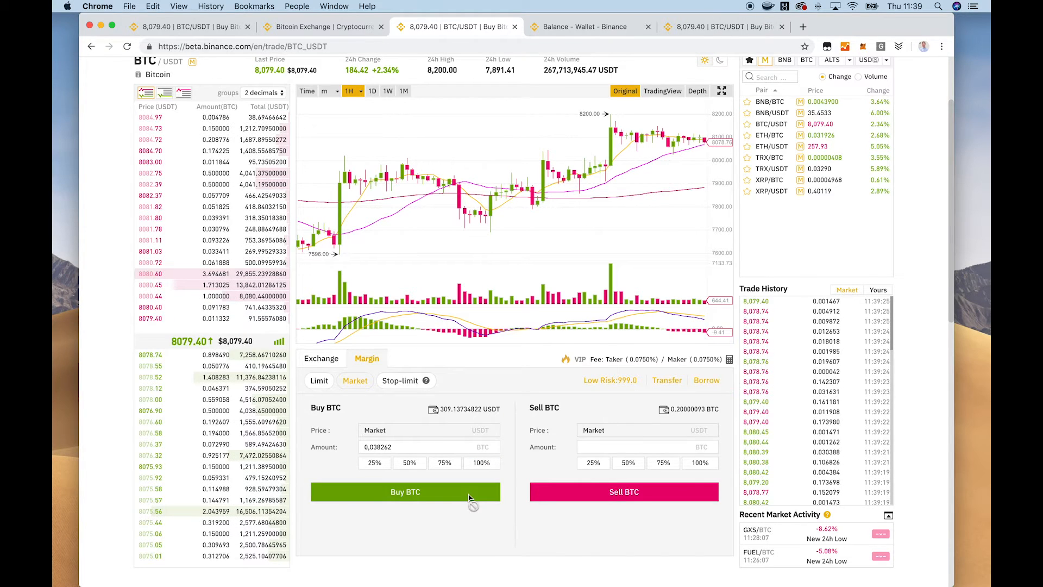
Place the market buy of BTC, retrying past insufficient-balance errors until it fills about 0.238 BTC.
{"action": "left_click", "coordinate": [404, 491]}
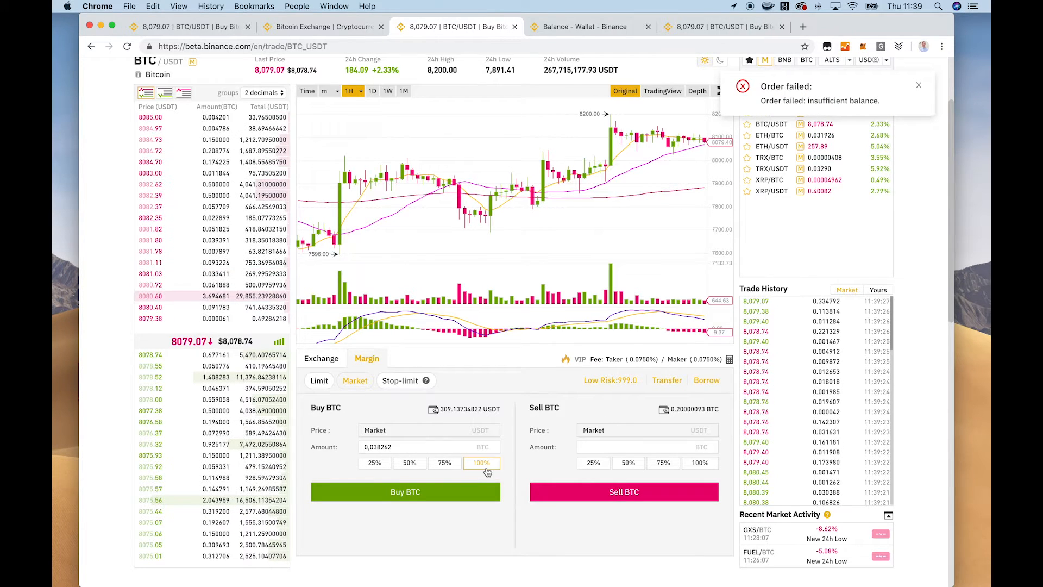
{"action": "left_click", "coordinate": [405, 491]}
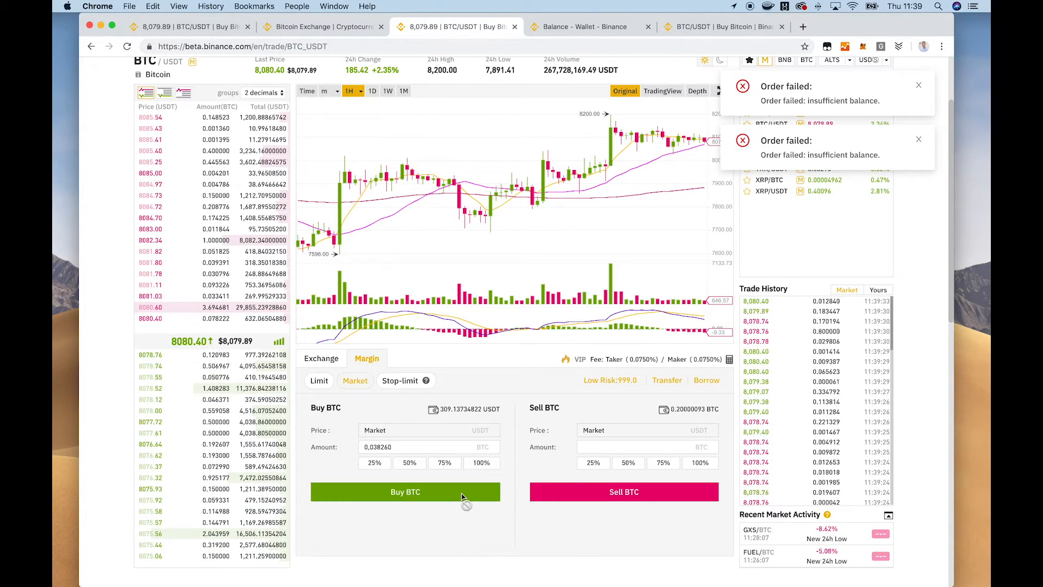
{"action": "left_click", "coordinate": [482, 463]}
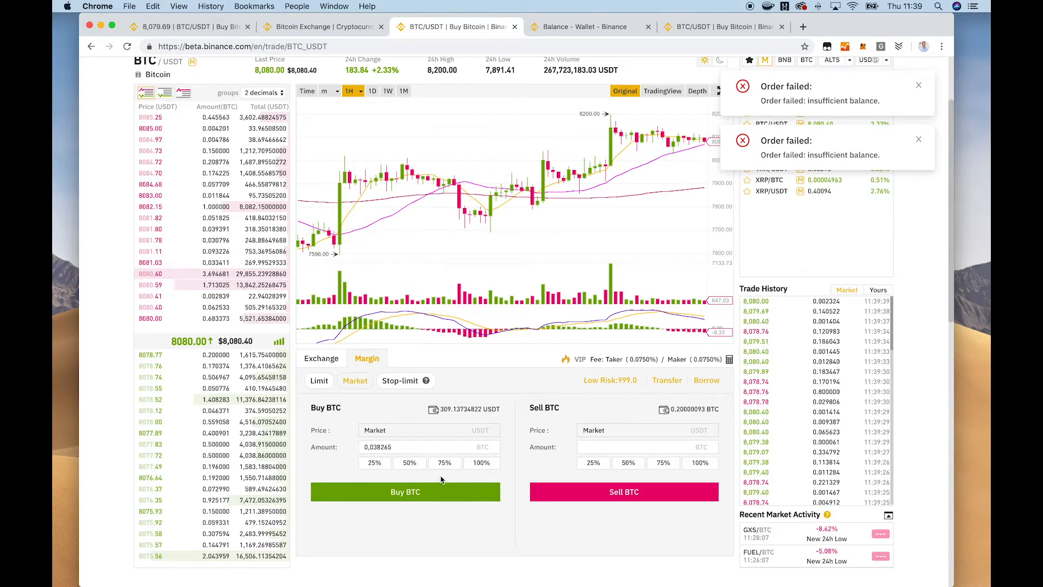
{"action": "left_click", "coordinate": [919, 139]}
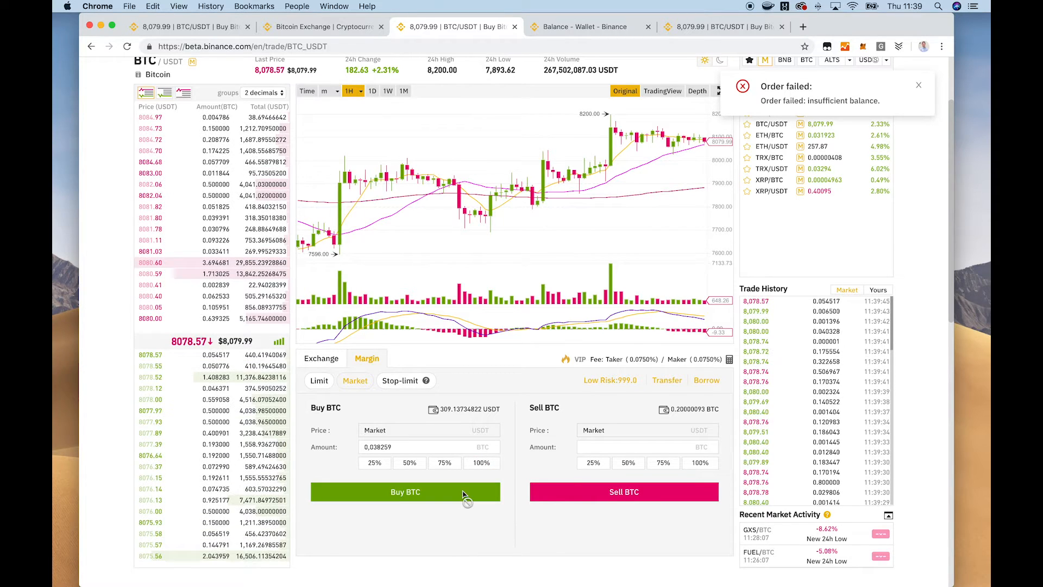
{"action": "left_click", "coordinate": [404, 491]}
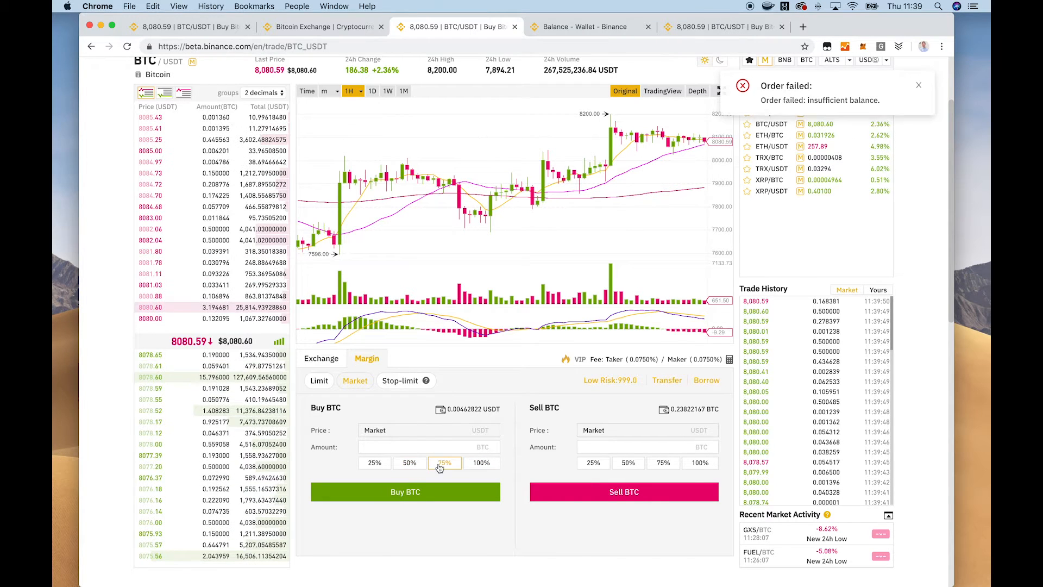
{"action": "left_click", "coordinate": [919, 85]}
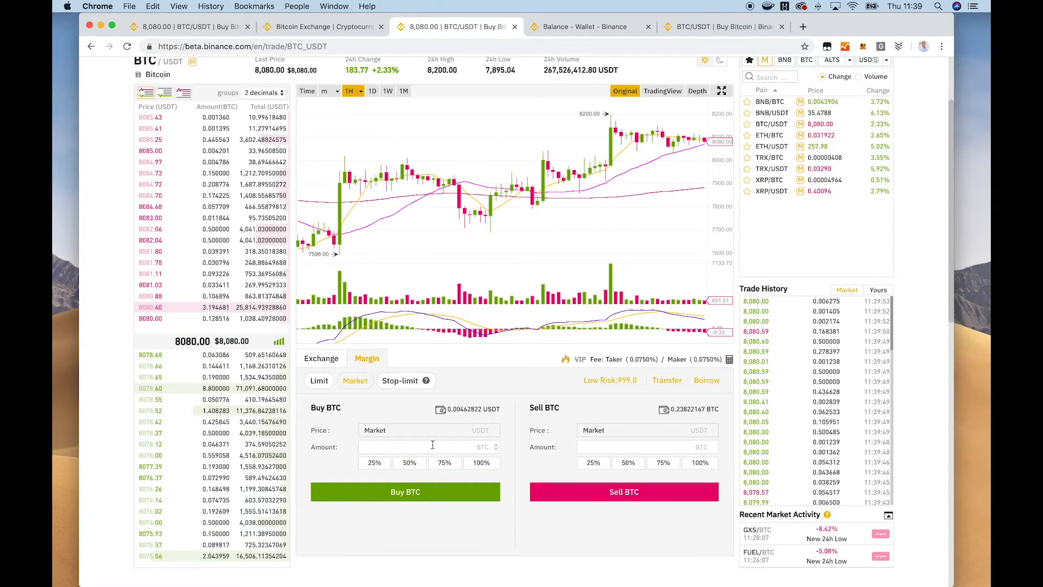
{"action": "mouse_move", "coordinate": [615, 200]}
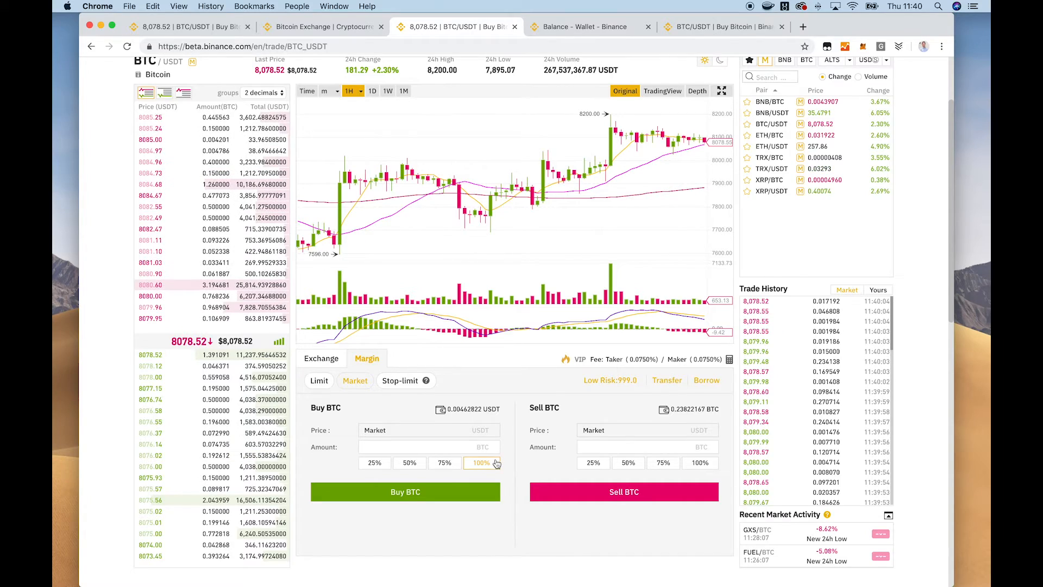
Check the margin balances (0.238 BTC held, 200 USDT borrowed) and return to the BTC/USDT trade tab.
{"action": "scroll", "scroll_direction": "up", "scroll_amount": 3}
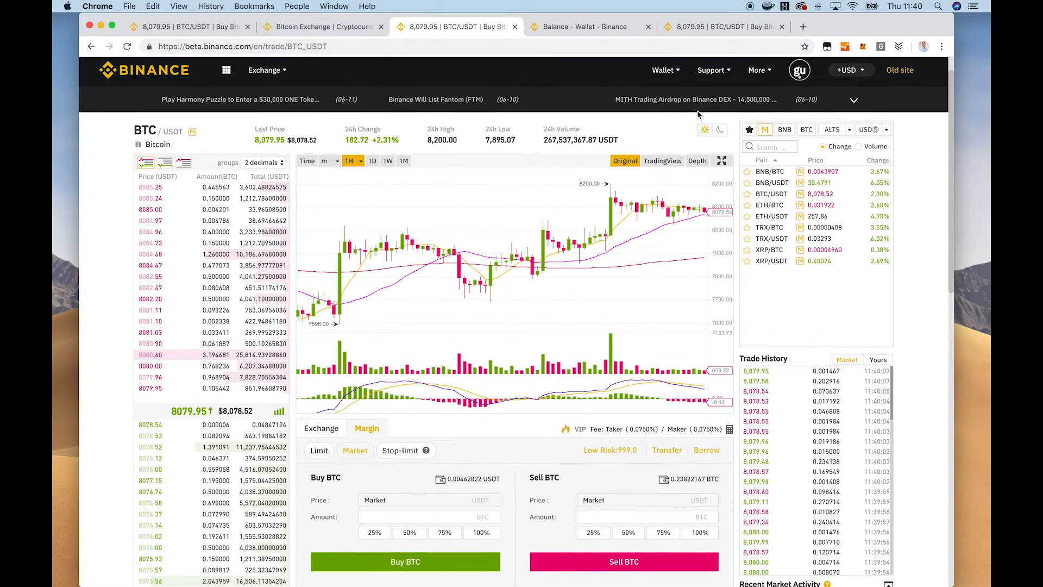
{"action": "left_click", "coordinate": [588, 26]}
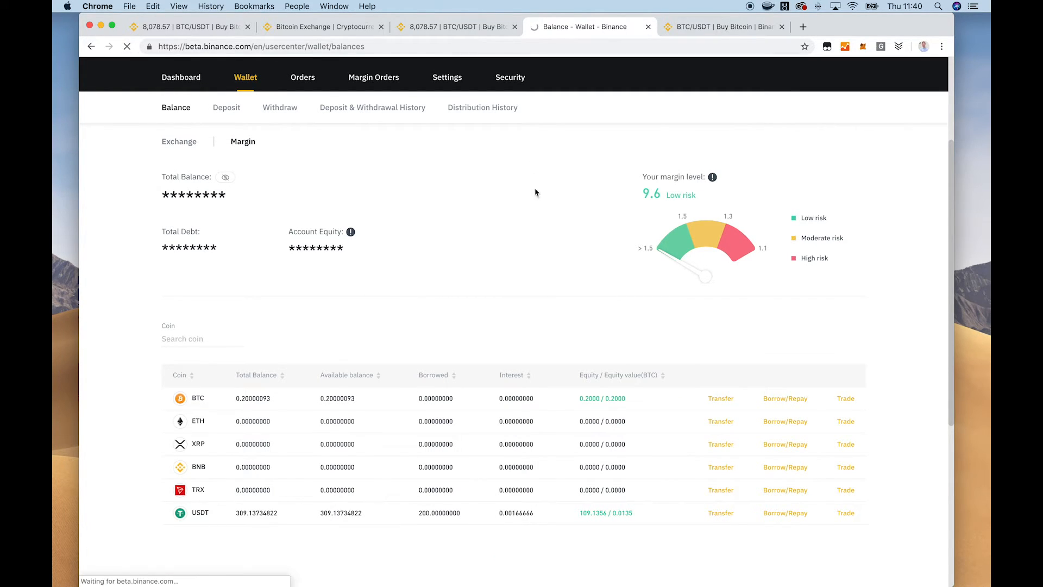
{"action": "left_click", "coordinate": [179, 142]}
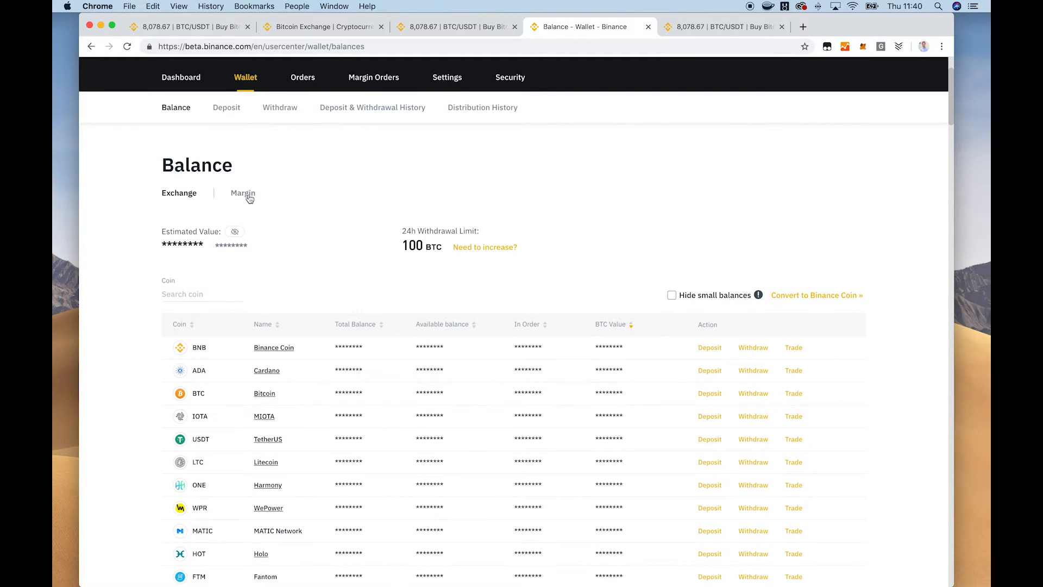
{"action": "left_click", "coordinate": [242, 194]}
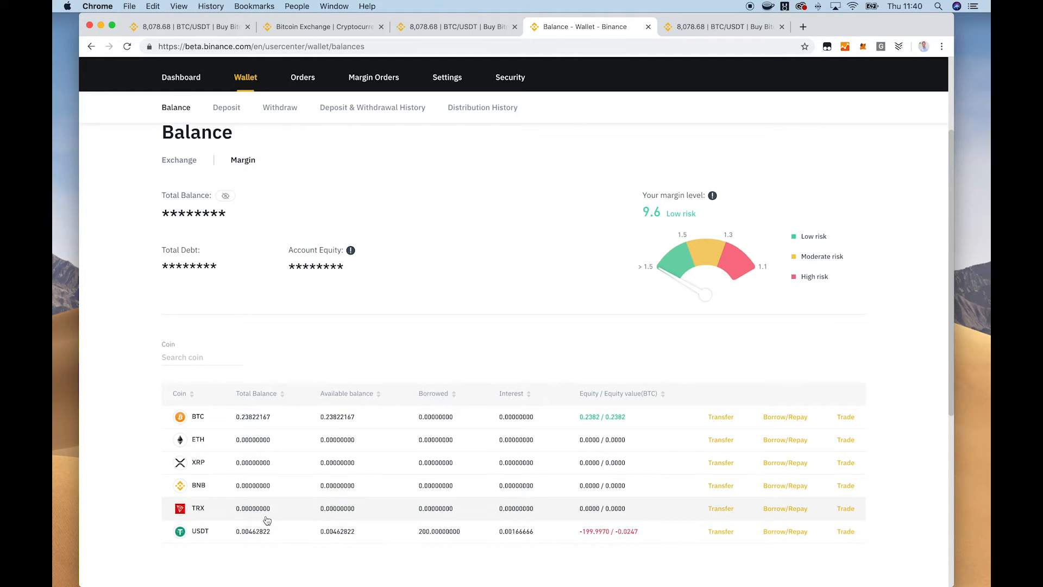
{"action": "mouse_move", "coordinate": [269, 411]}
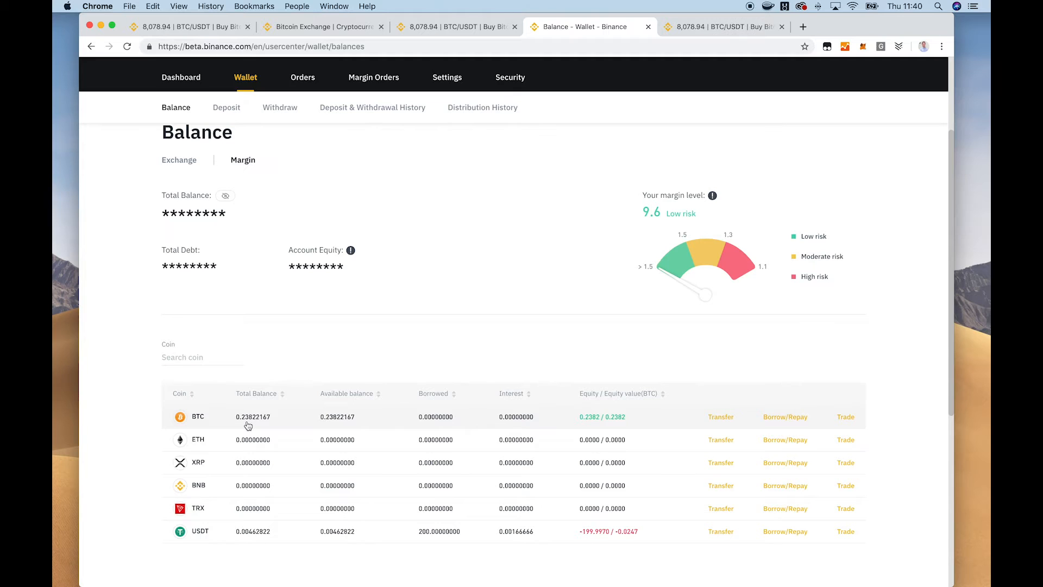
{"action": "mouse_move", "coordinate": [568, 435]}
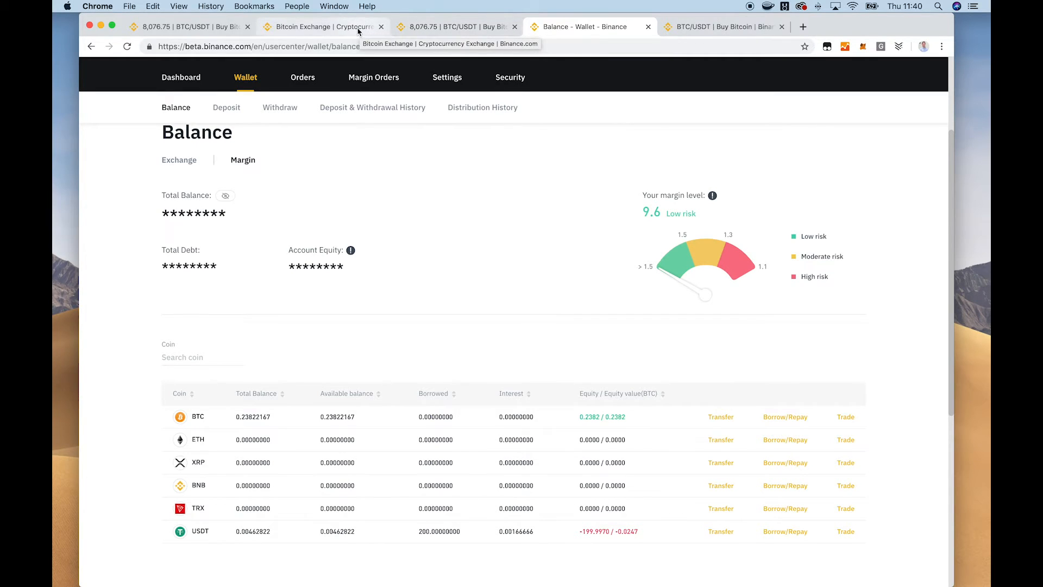
{"action": "left_click", "coordinate": [456, 26]}
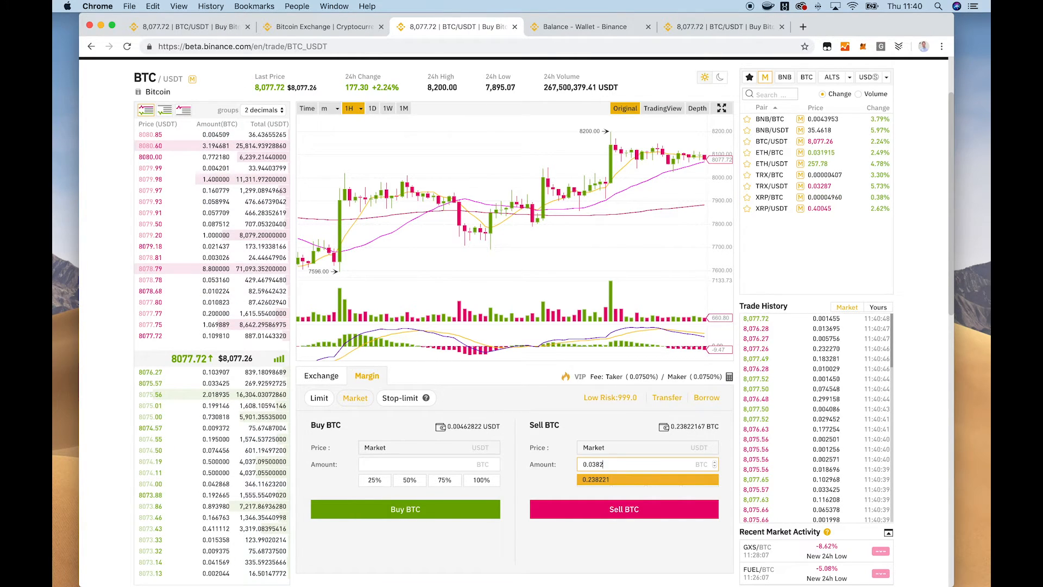
Sell 0.038221 BTC at market on margin, leaving 0.2 BTC and about 308.48 USDT available.
{"action": "left_click", "coordinate": [633, 464]}
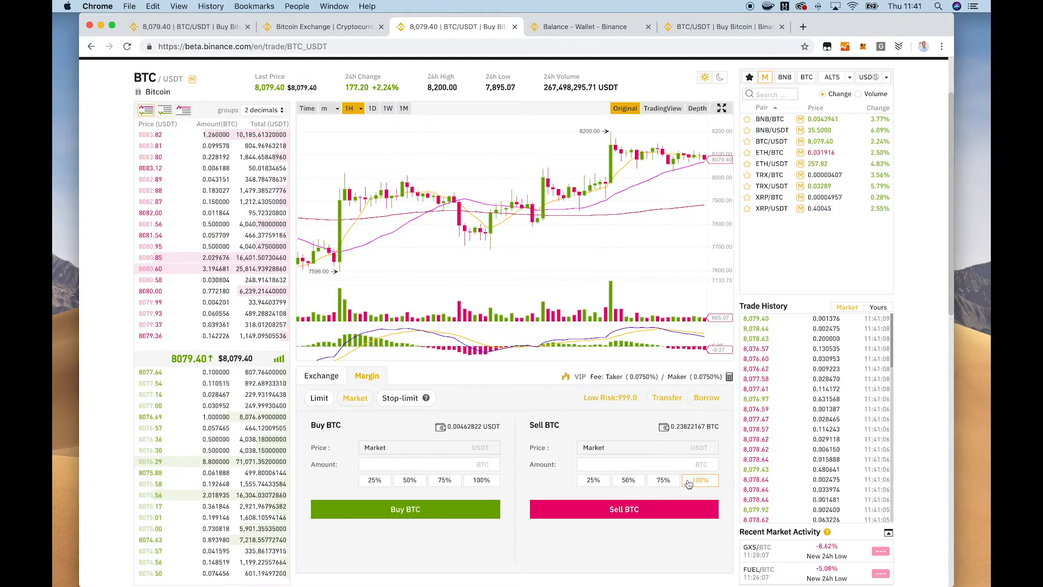
{"action": "left_click", "coordinate": [700, 479]}
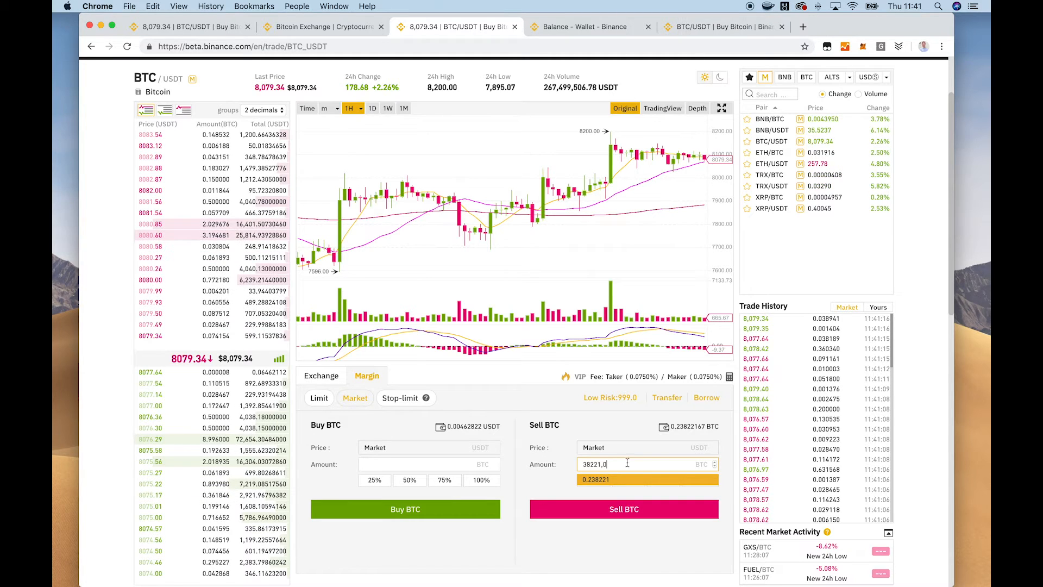
{"action": "left_click", "coordinate": [627, 480]}
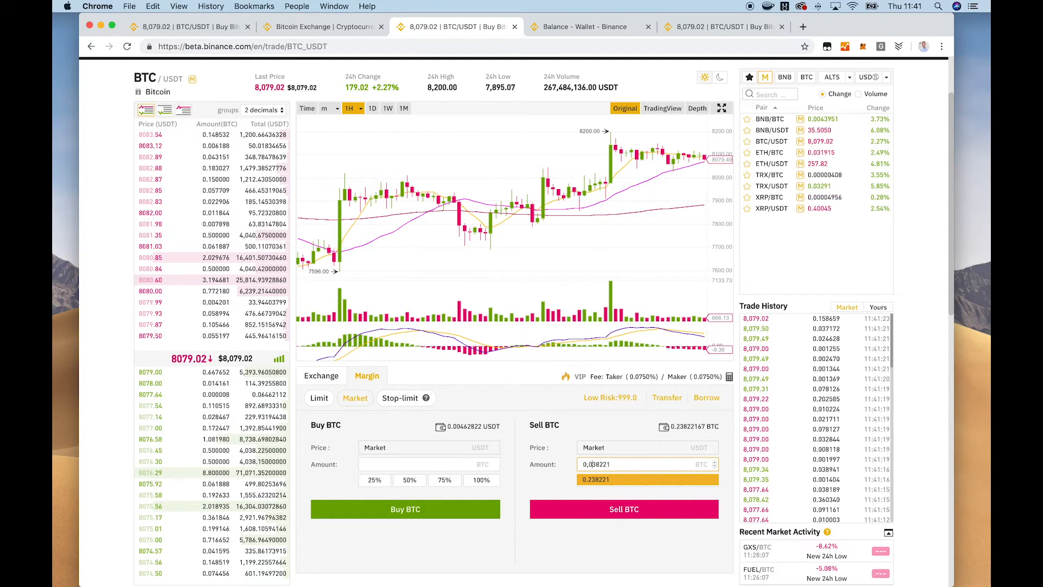
{"action": "left_click", "coordinate": [624, 508]}
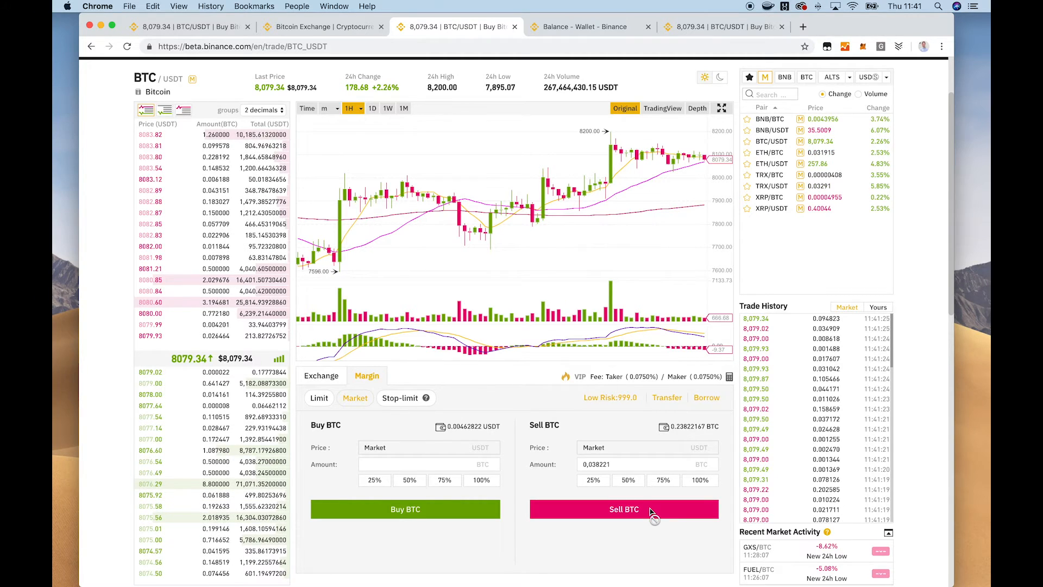
{"action": "left_click", "coordinate": [623, 509]}
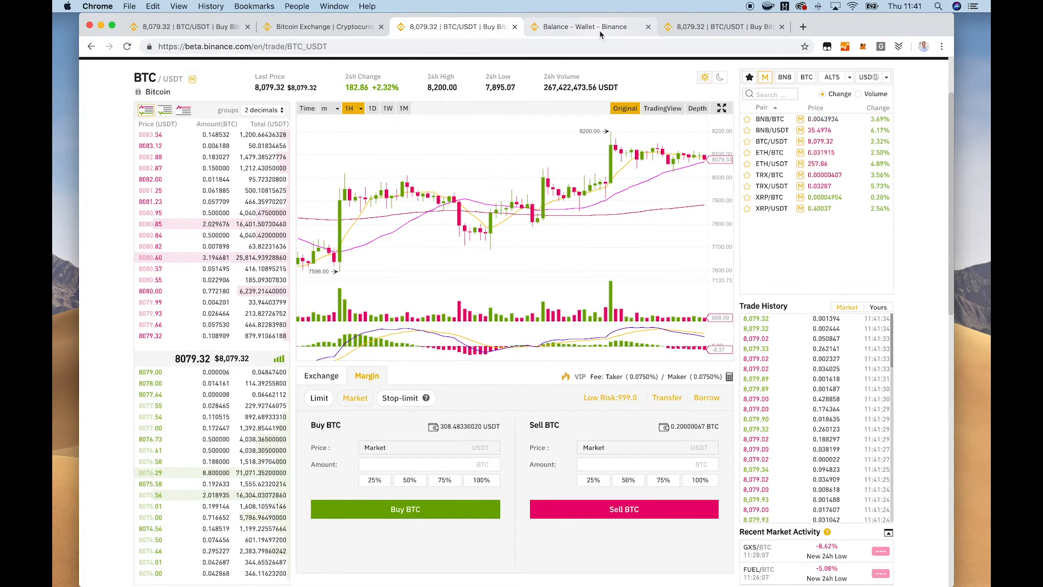
Return to the Wallet, refresh balances and show the Margin account holdings.
{"action": "left_click", "coordinate": [588, 26]}
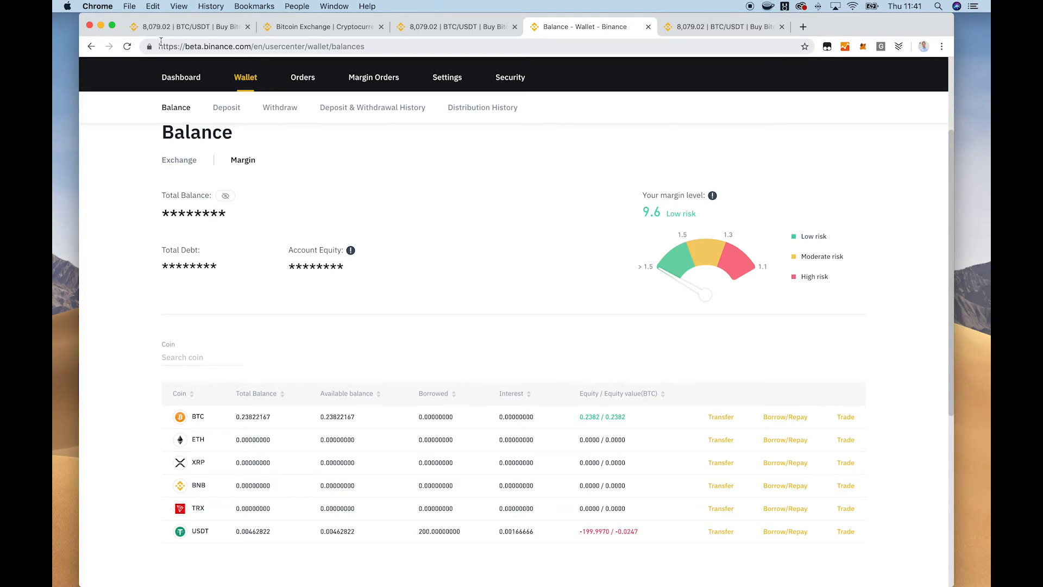
{"action": "left_click", "coordinate": [126, 47]}
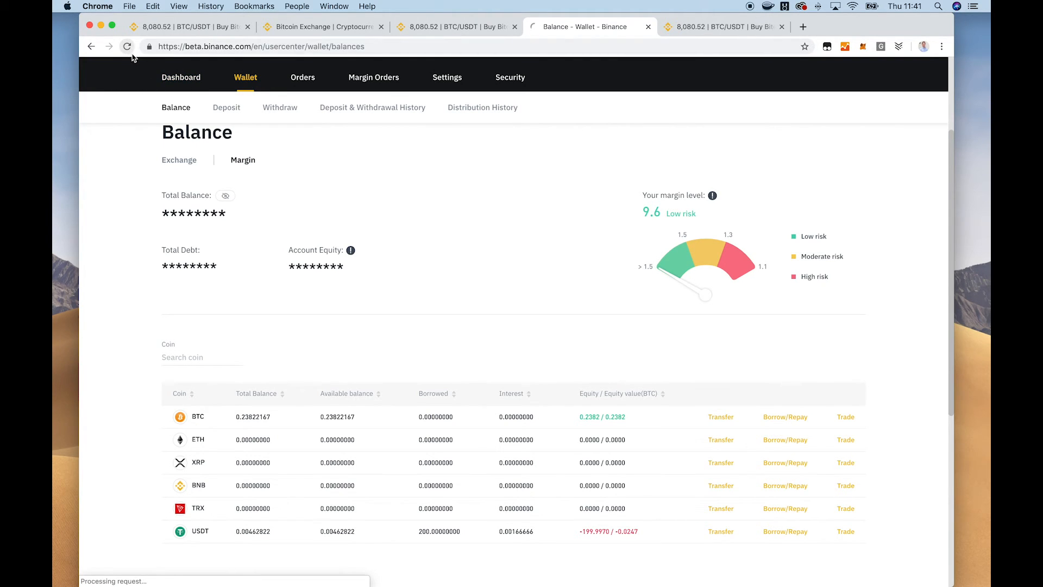
{"action": "left_click", "coordinate": [178, 160]}
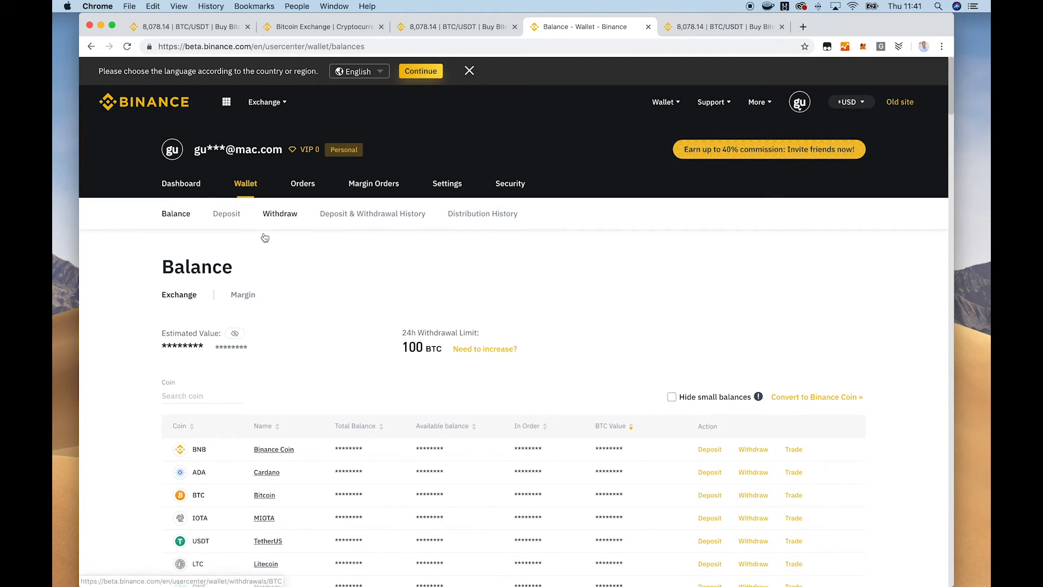
{"action": "left_click", "coordinate": [242, 295]}
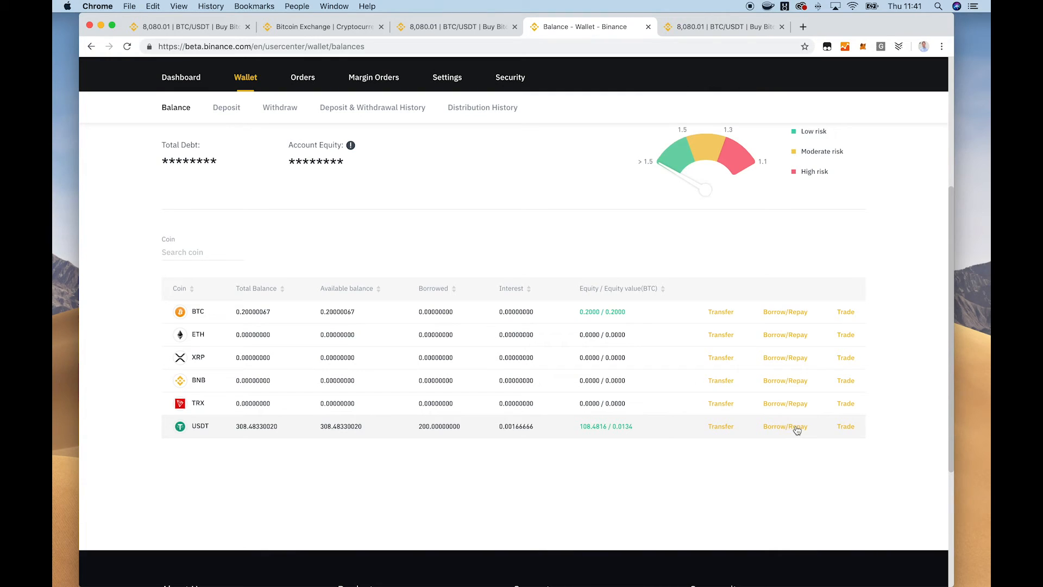
Repay the full USDT debt of about 200.0017 including interest, leaving nothing borrowed.
{"action": "left_click", "coordinate": [785, 426]}
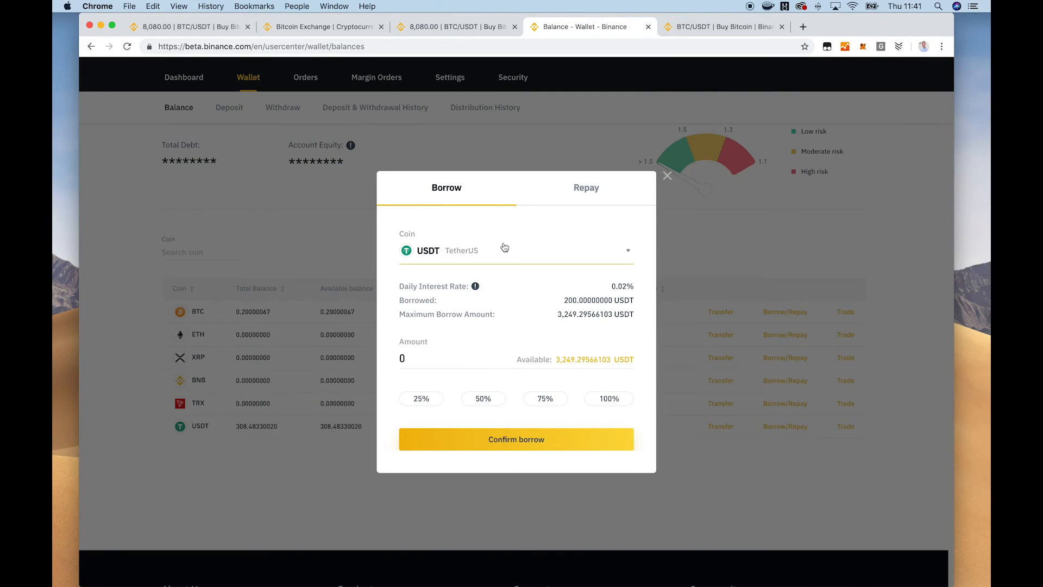
{"action": "left_click", "coordinate": [586, 188]}
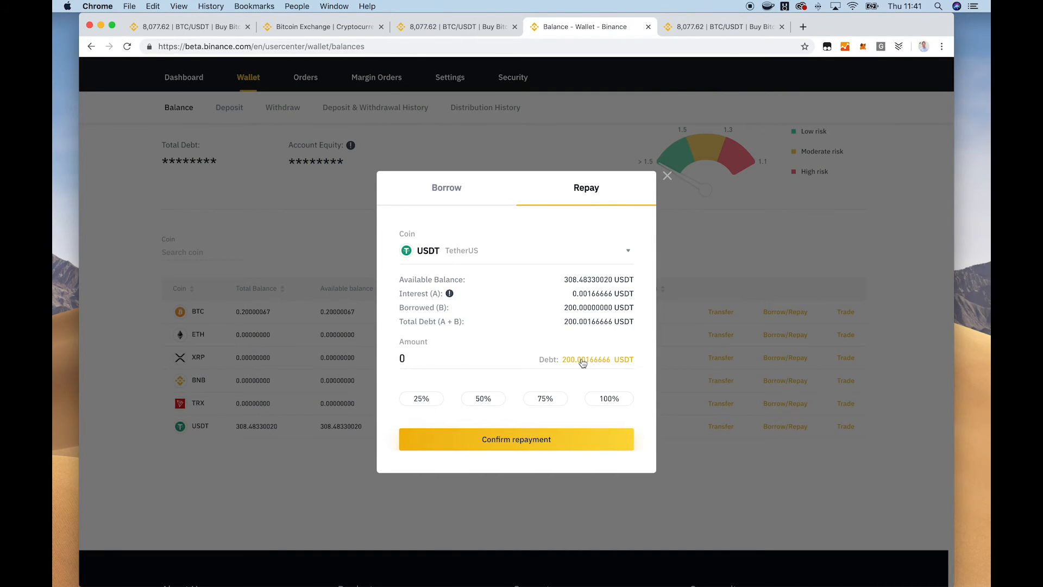
{"action": "left_click", "coordinate": [606, 398]}
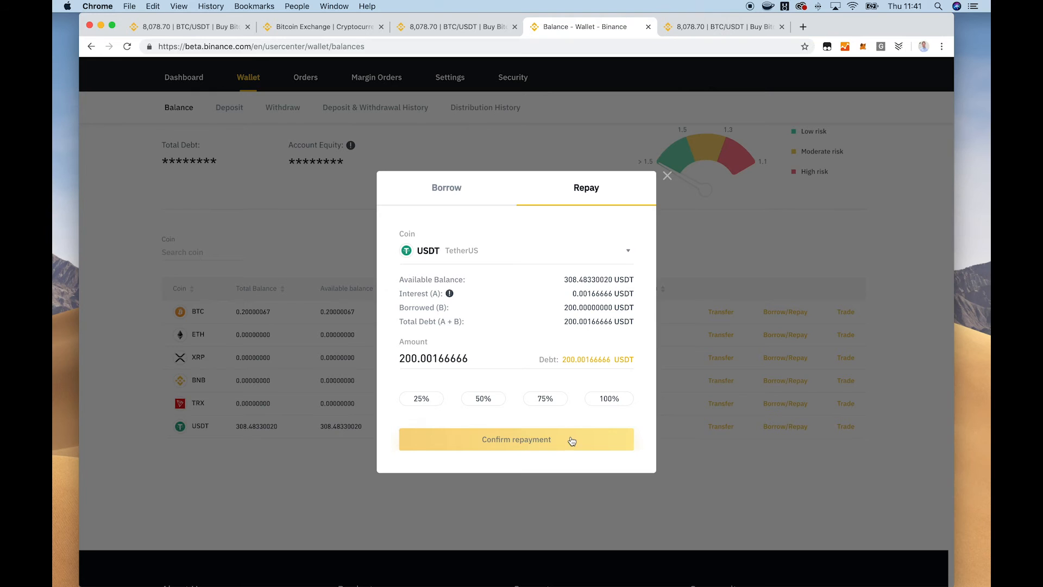
{"action": "left_click", "coordinate": [515, 439]}
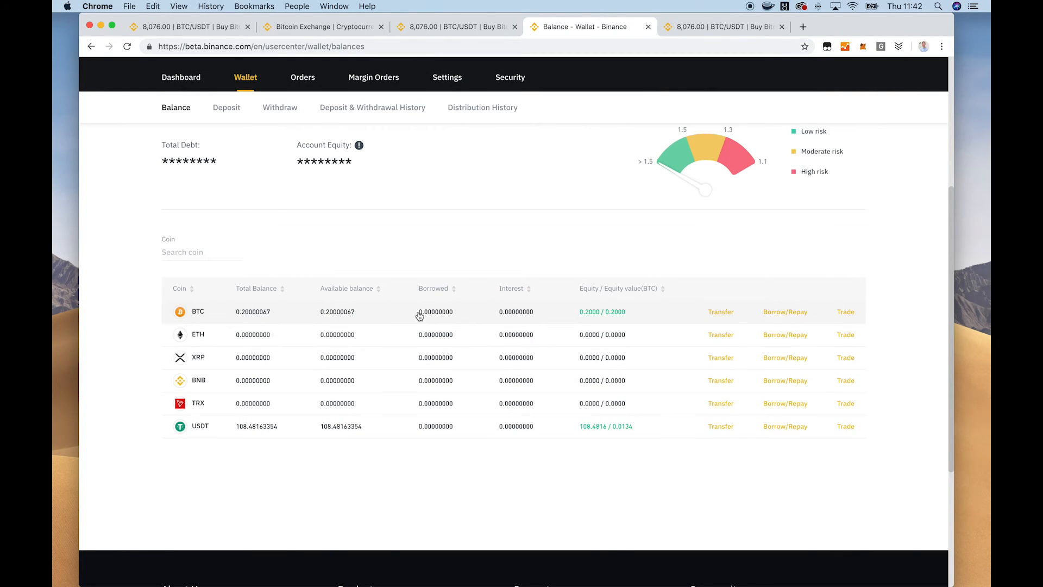
{"action": "mouse_move", "coordinate": [699, 331]}
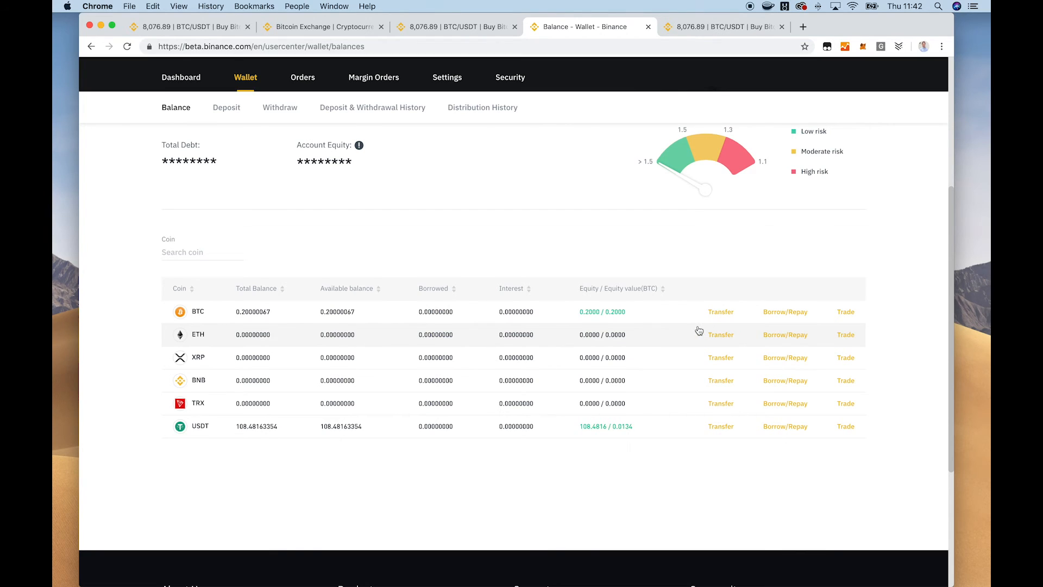
{"action": "mouse_move", "coordinate": [441, 286]}
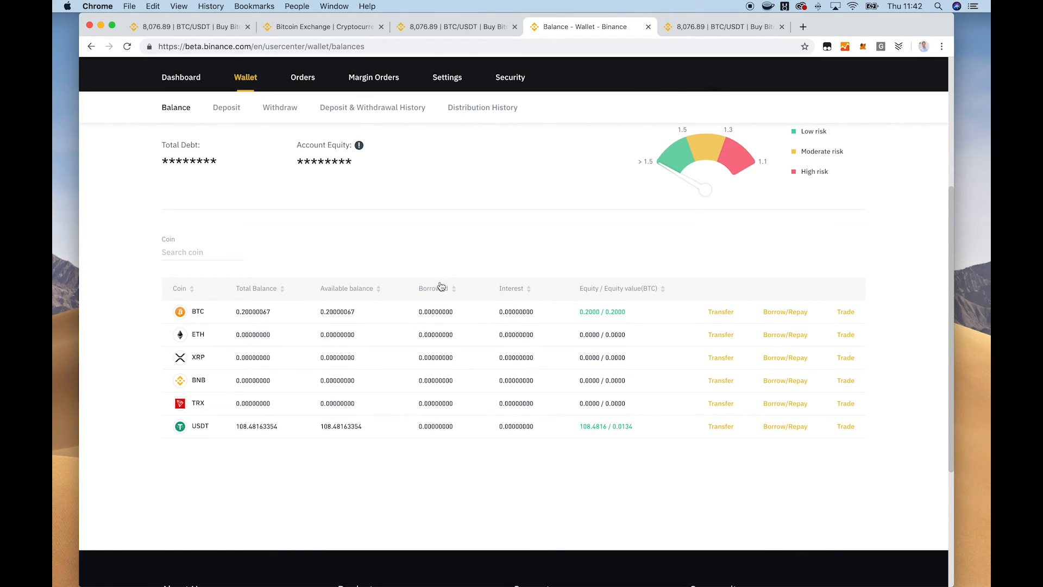
{"action": "mouse_move", "coordinate": [756, 311]}
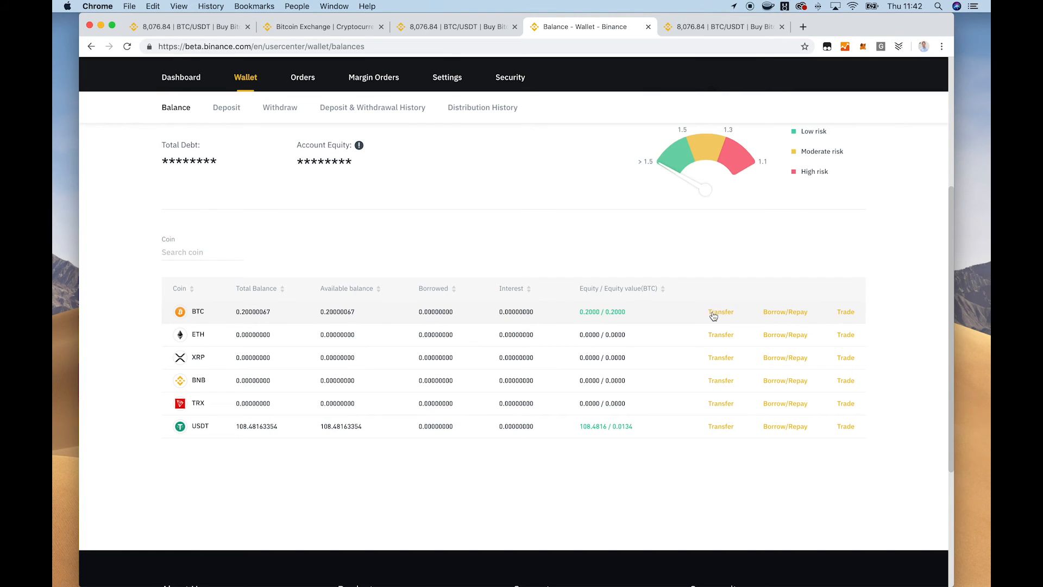
{"action": "mouse_move", "coordinate": [609, 328]}
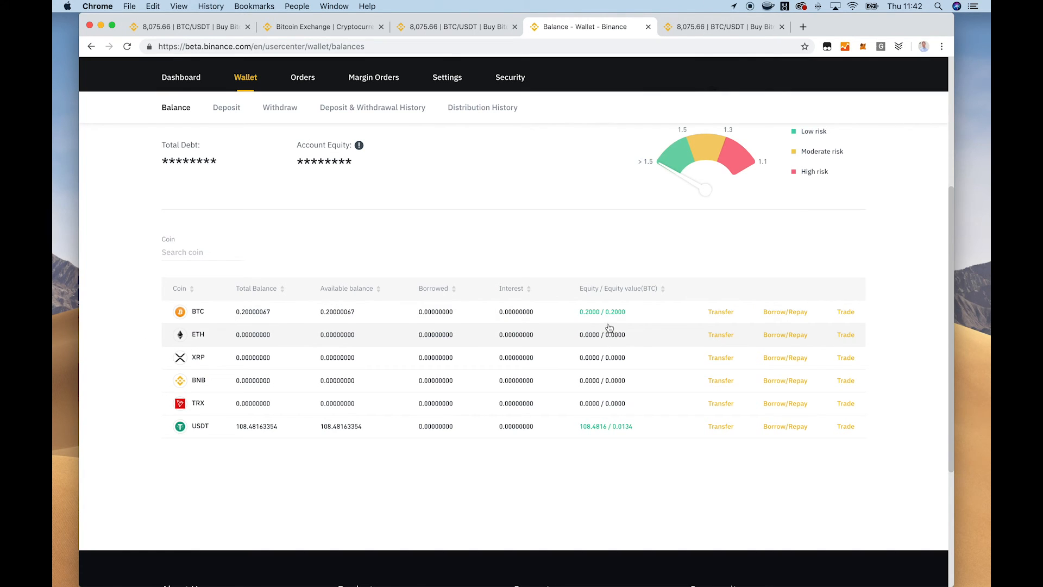
{"action": "left_click", "coordinate": [785, 312]}
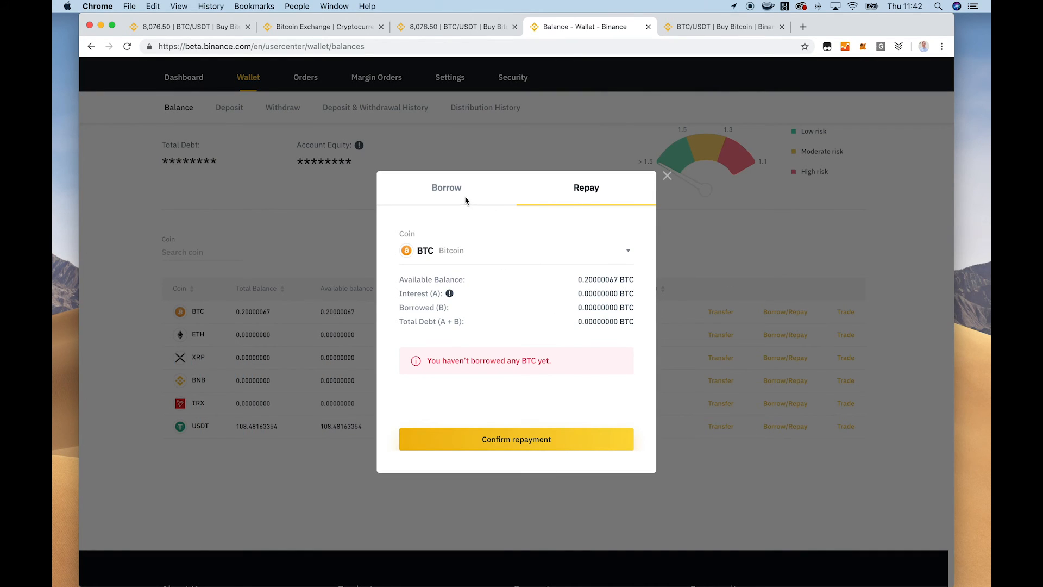
{"action": "left_click", "coordinate": [445, 187]}
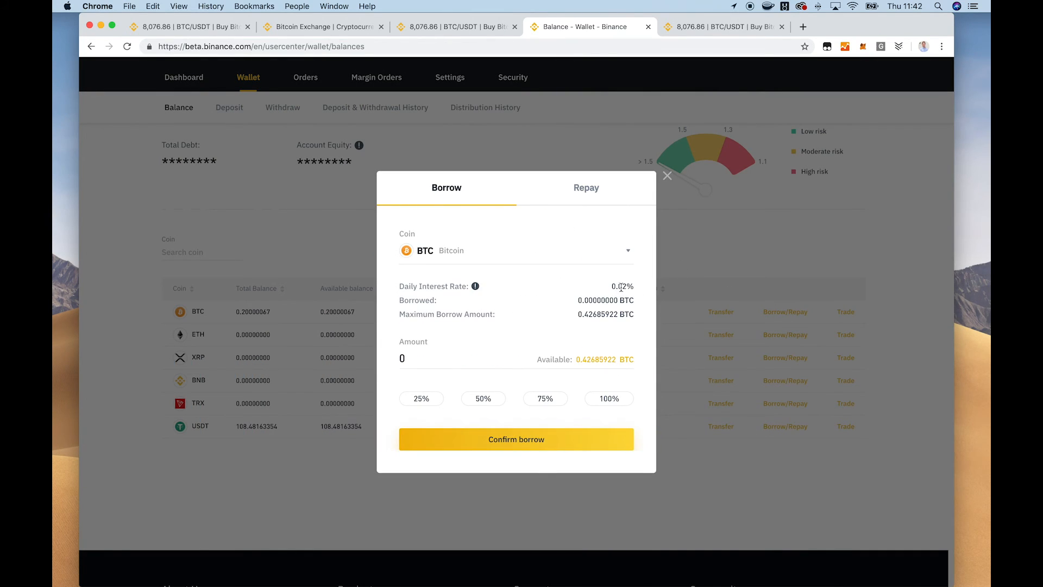
{"action": "mouse_move", "coordinate": [475, 286]}
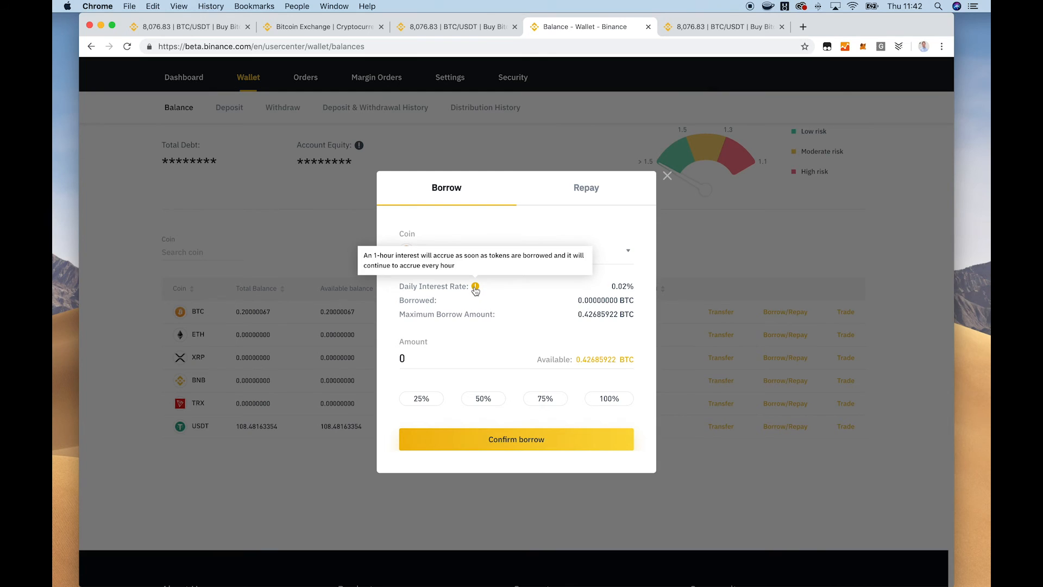
{"action": "mouse_move", "coordinate": [594, 294]}
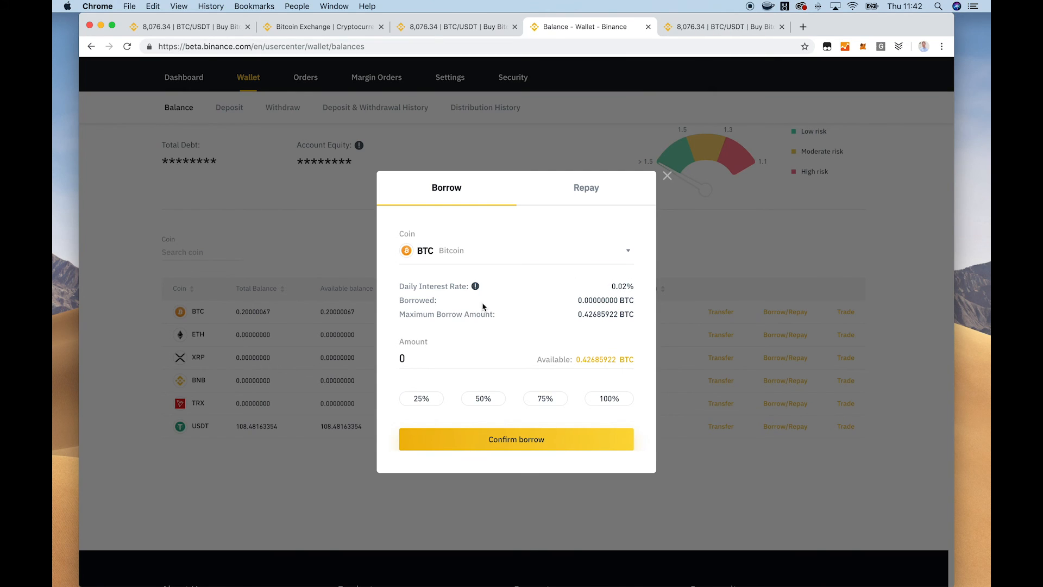
{"action": "mouse_move", "coordinate": [670, 188]}
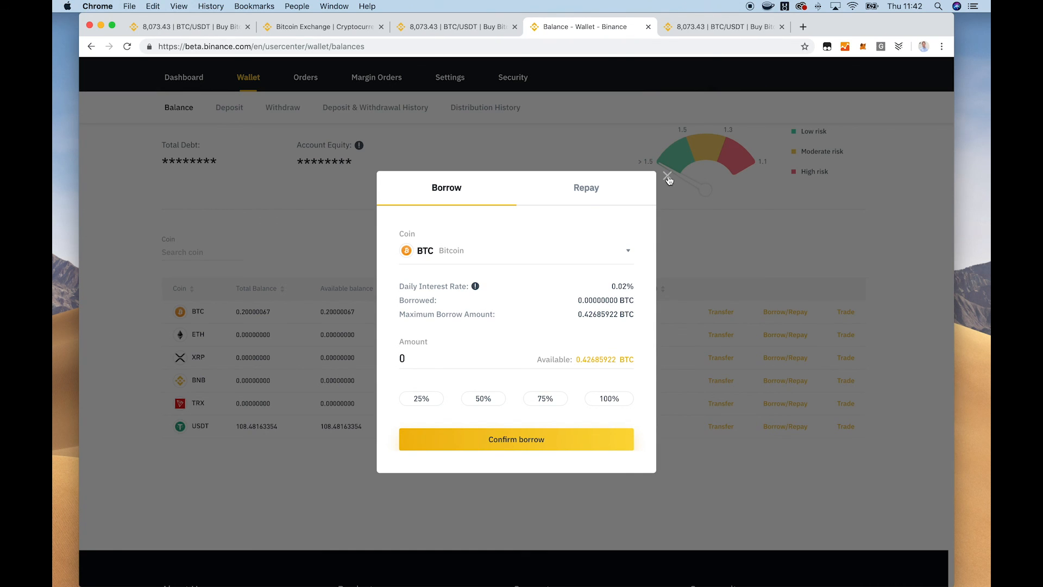
{"action": "left_click", "coordinate": [668, 180]}
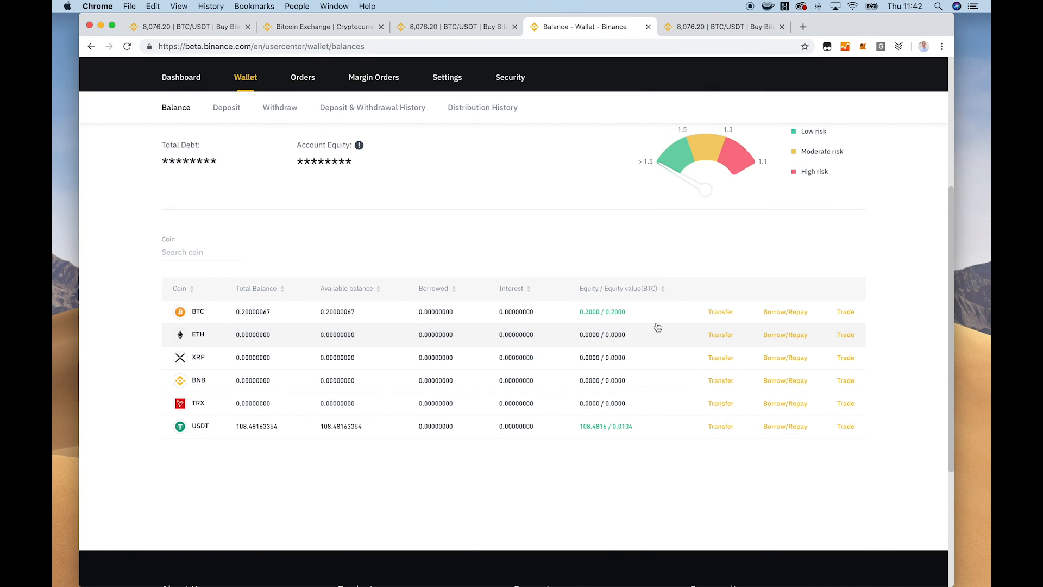
{"action": "mouse_move", "coordinate": [532, 339]}
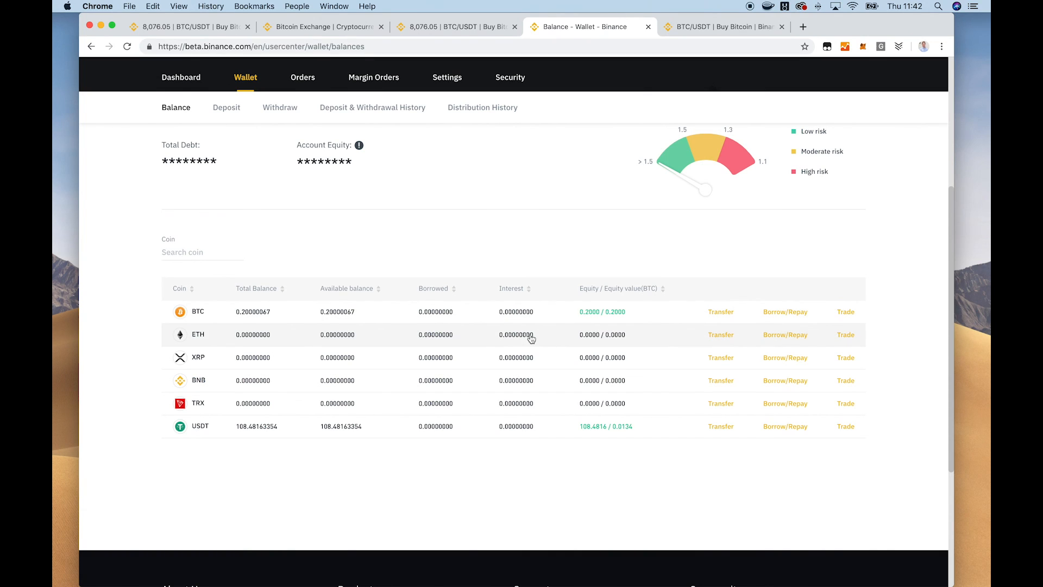
{"action": "mouse_move", "coordinate": [271, 279]}
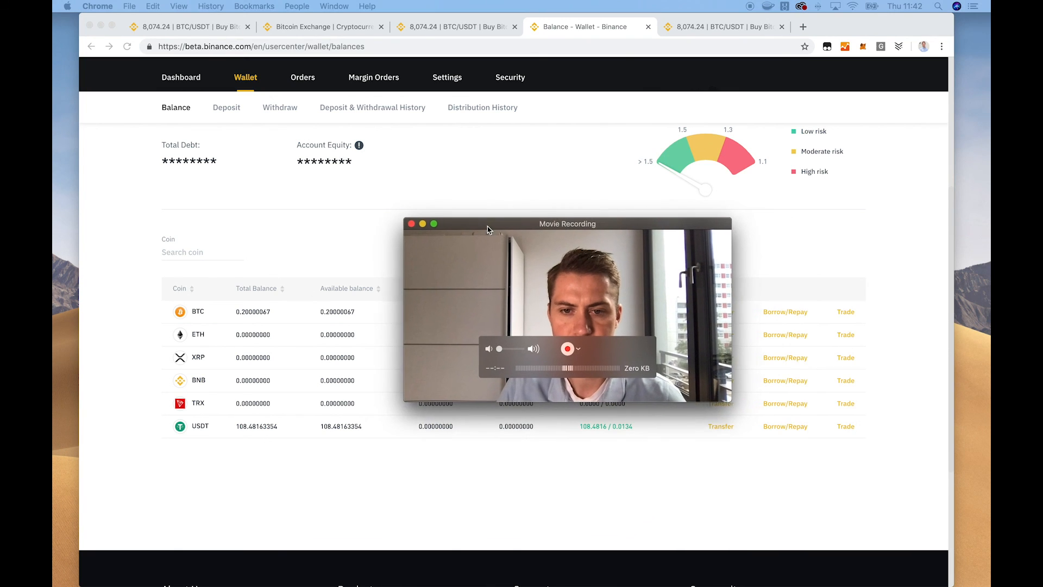
{"action": "left_click", "coordinate": [410, 224]}
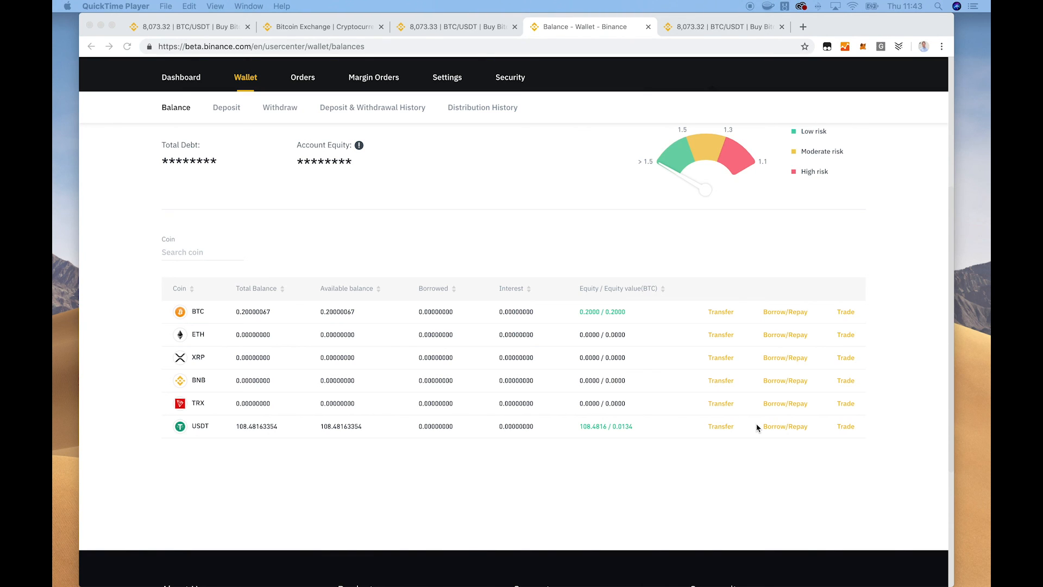
{"action": "mouse_move", "coordinate": [638, 351]}
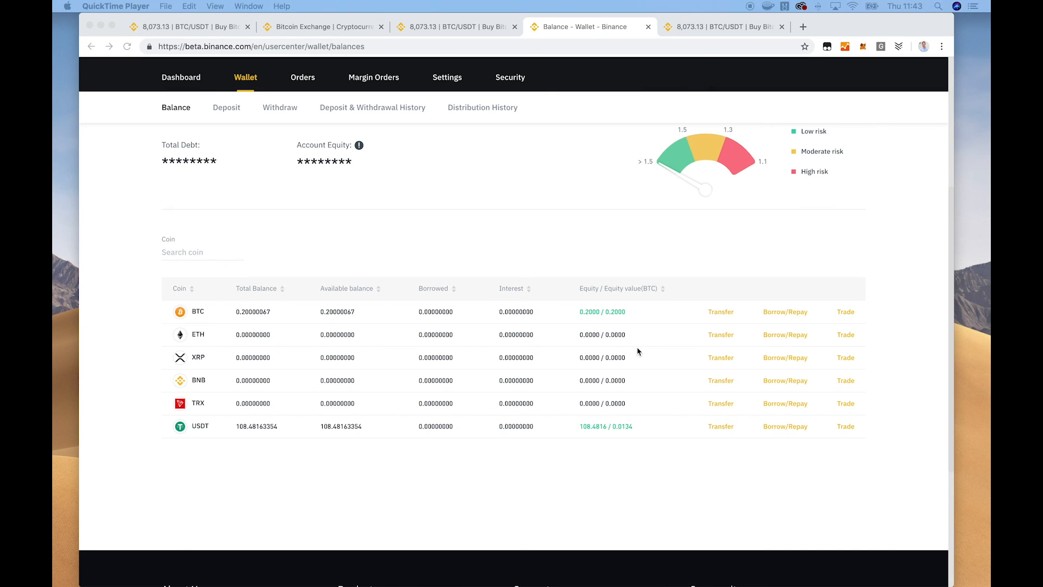